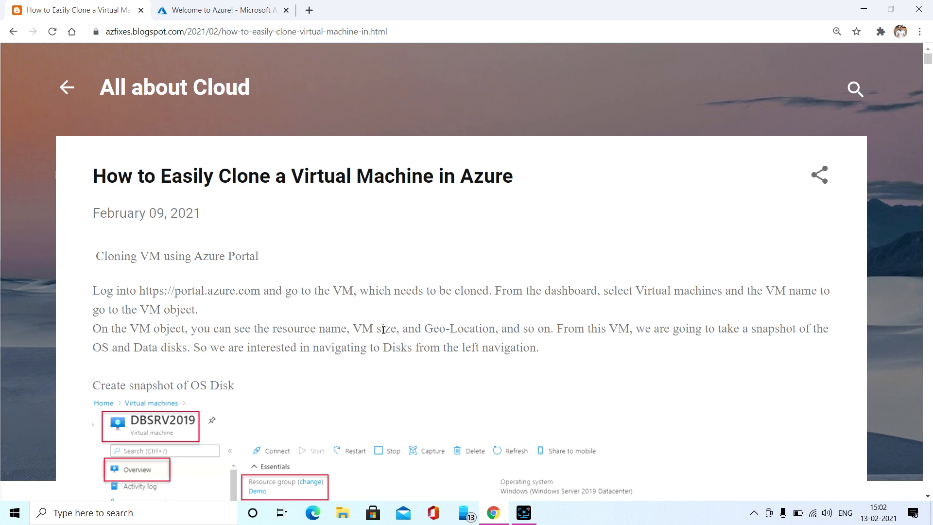
Scroll the blog post past the VM overview to the OS and data disk screenshots.
scroll(down, 3)
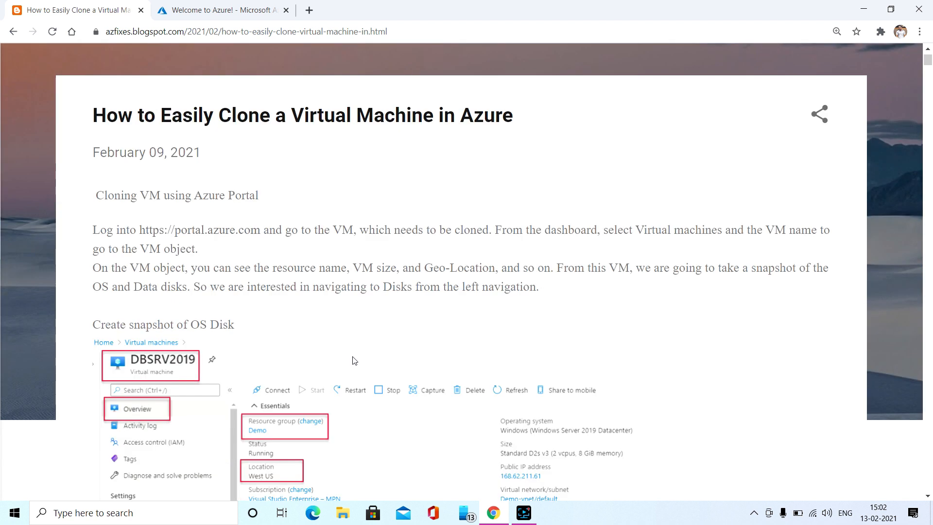
mouse_move(277, 281)
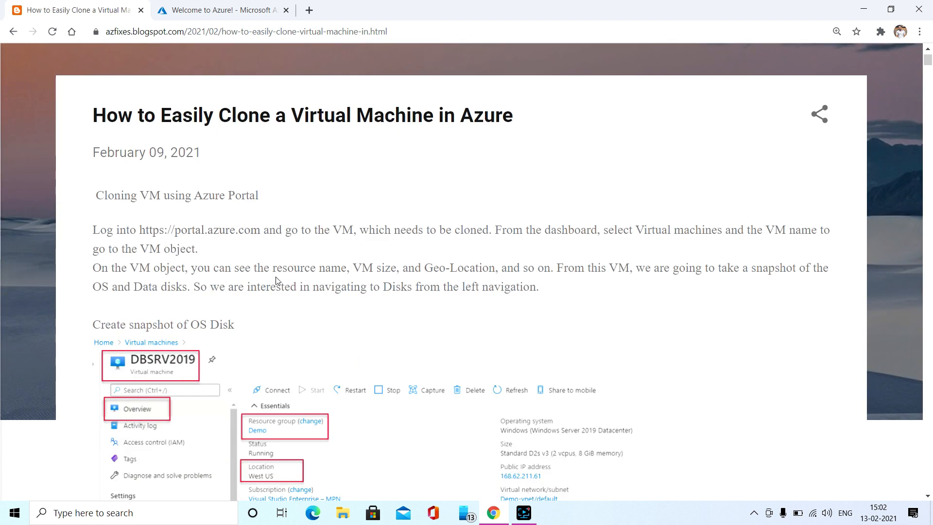
mouse_move(239, 239)
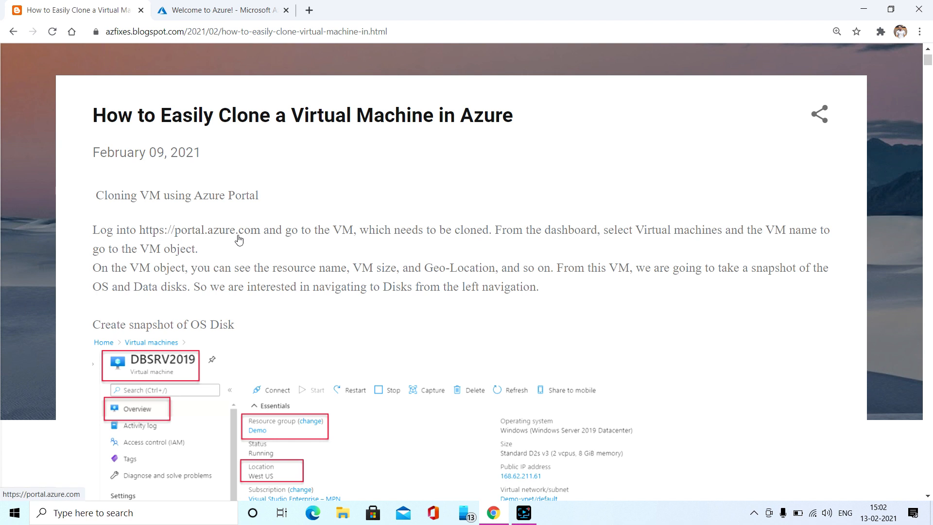
scroll(down, 3)
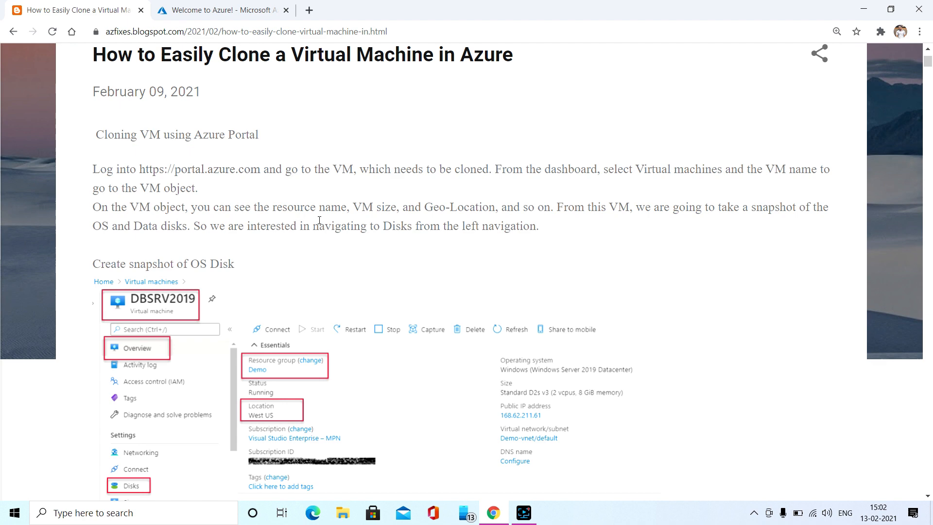
scroll(down, 3)
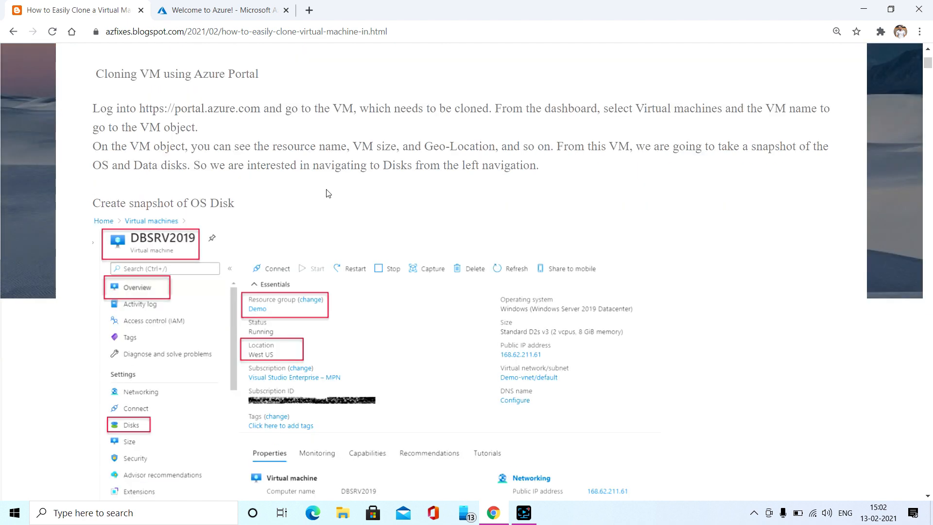
scroll(down, 3)
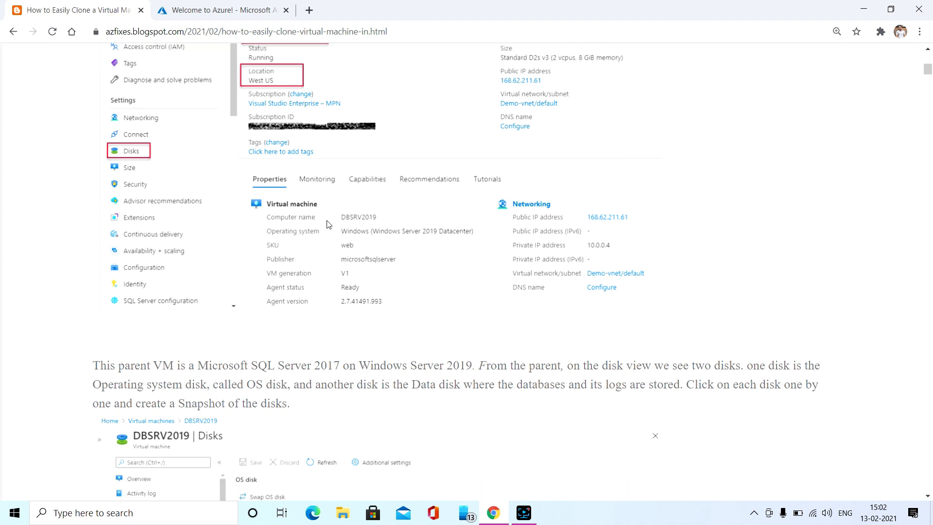
scroll(down, 3)
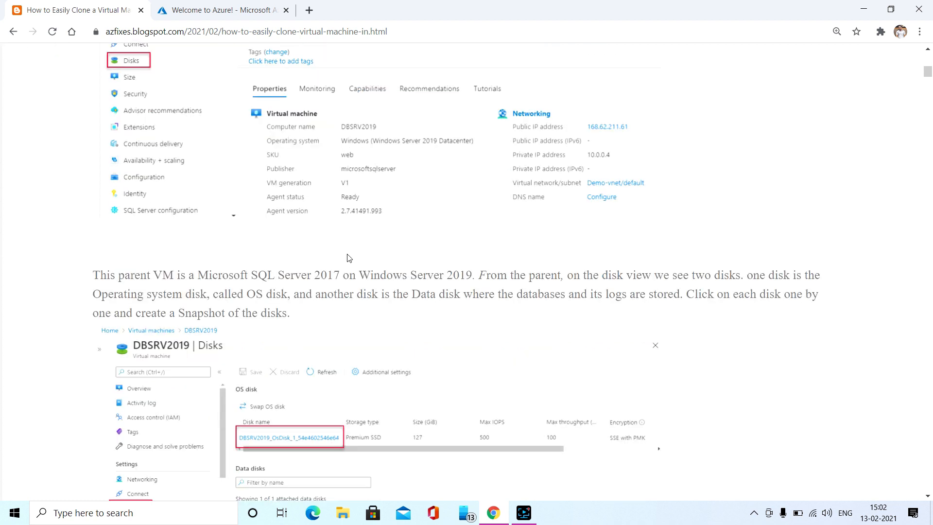
scroll(down, 3)
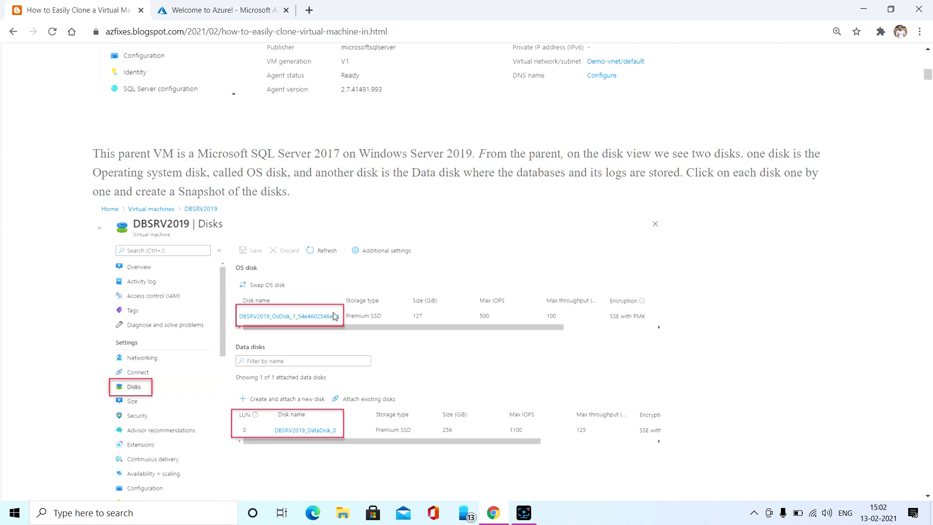
mouse_move(340, 313)
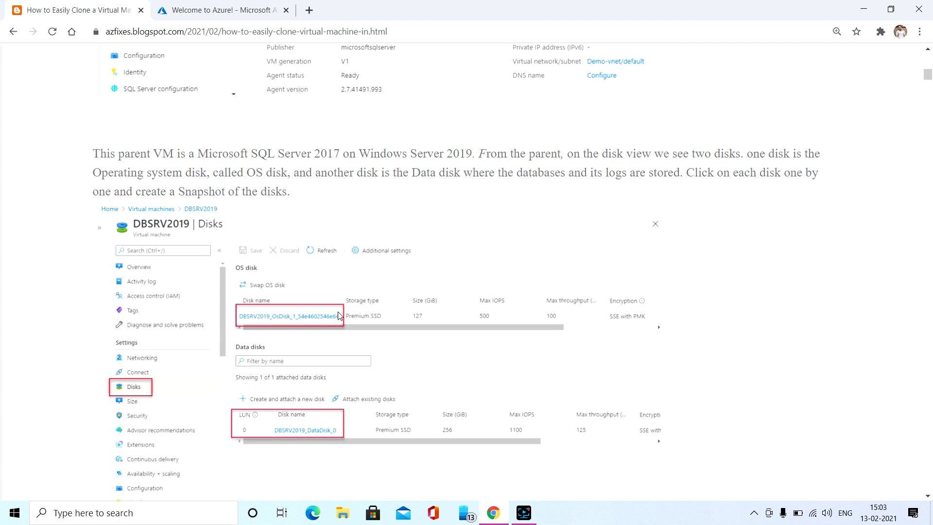
Page through the OS and data disk Create snapshot screenshots to the data disk's Review + create summary.
click(289, 316)
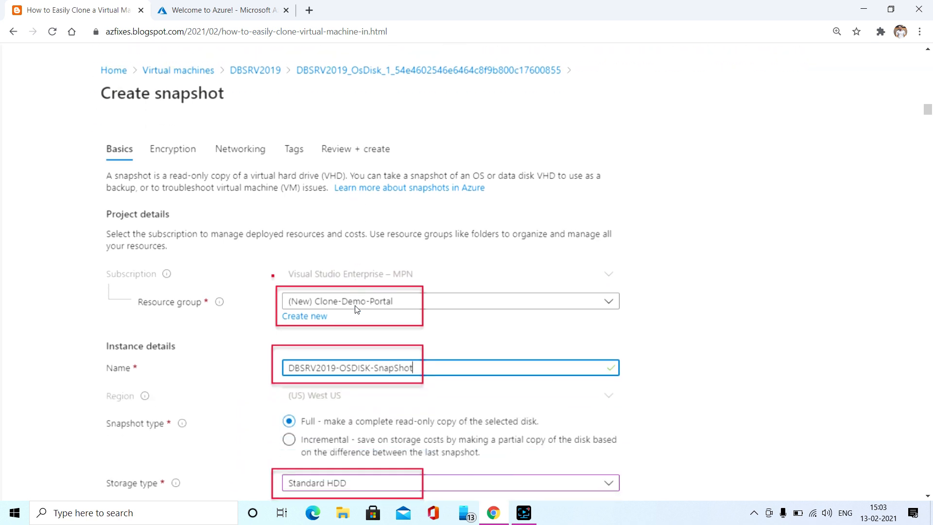
scroll(down, 3)
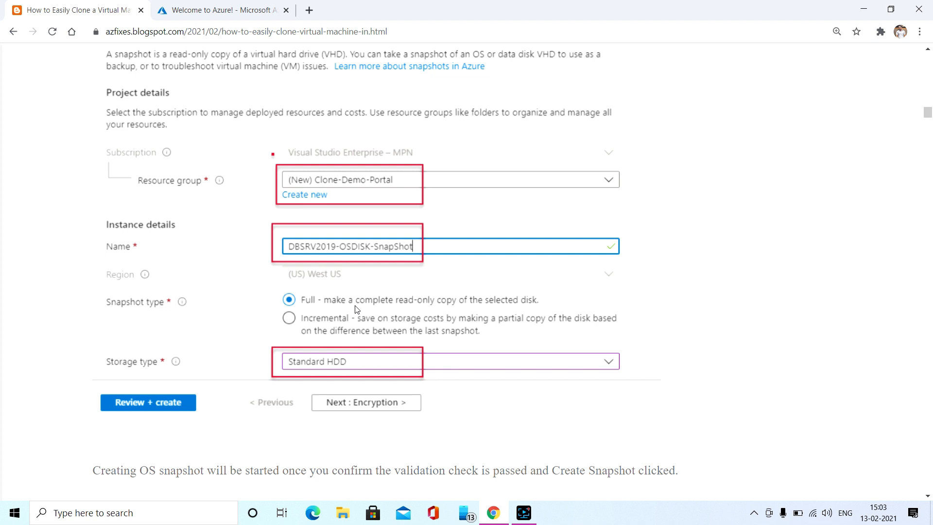
click(148, 402)
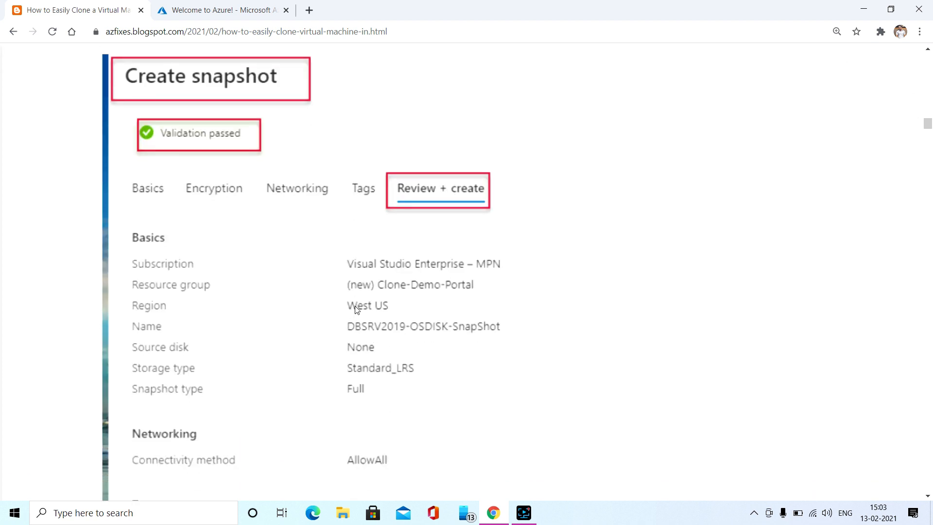
scroll(down, 3)
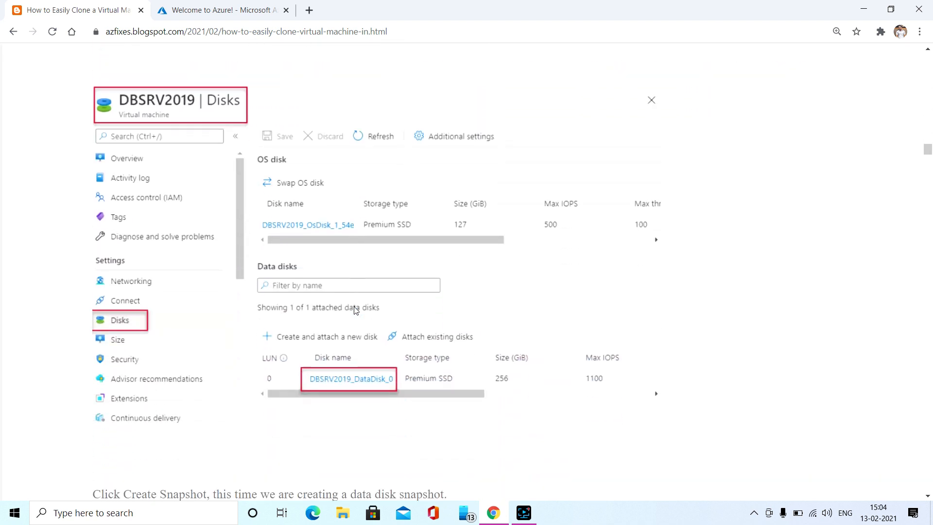
click(348, 379)
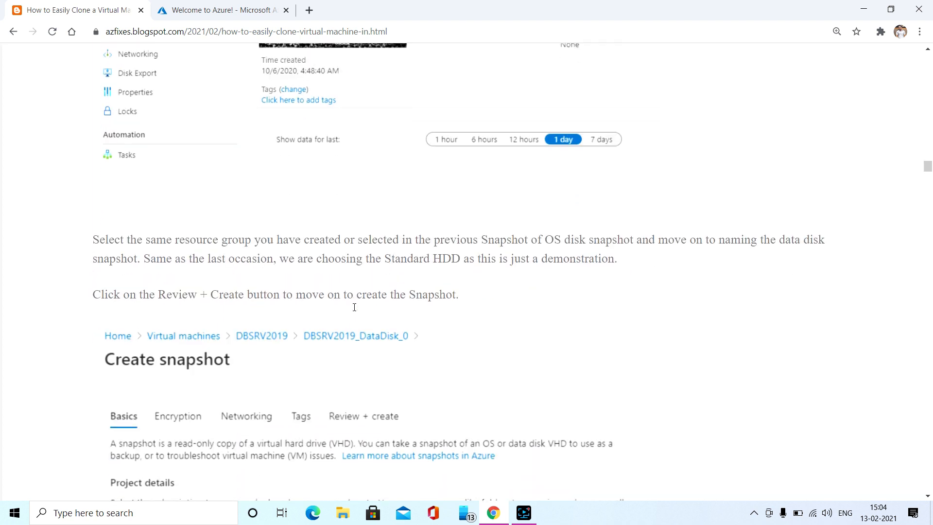
scroll(down, 3)
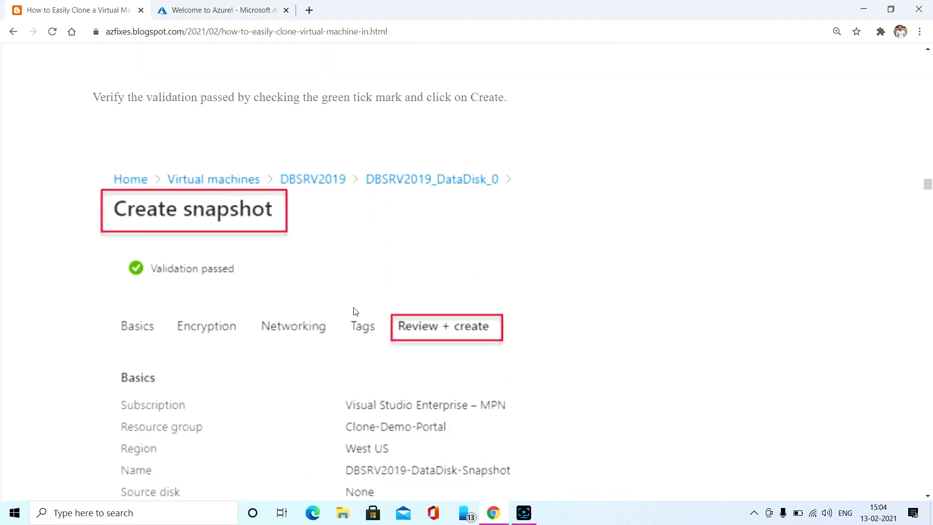
scroll(down, 3)
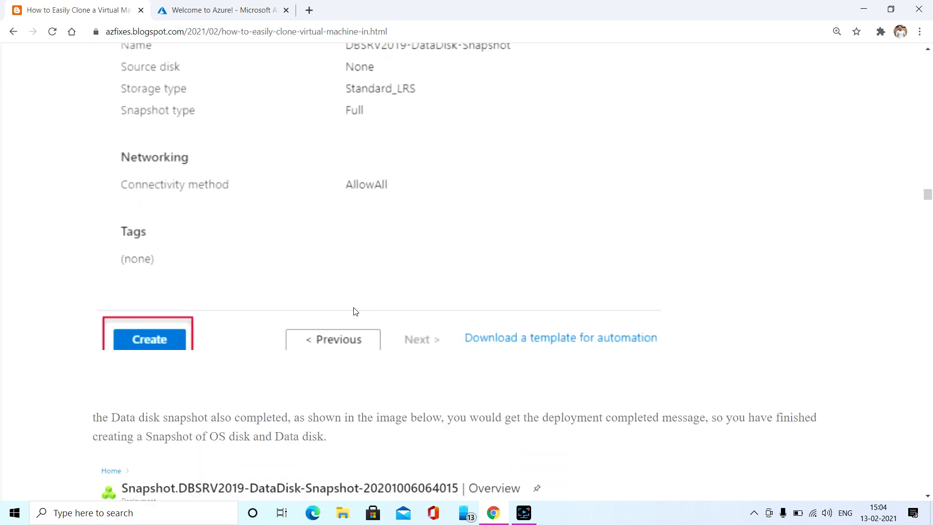
Scroll down to the 'Create Managed Disks from Snapshots' heading.
scroll(down, 3)
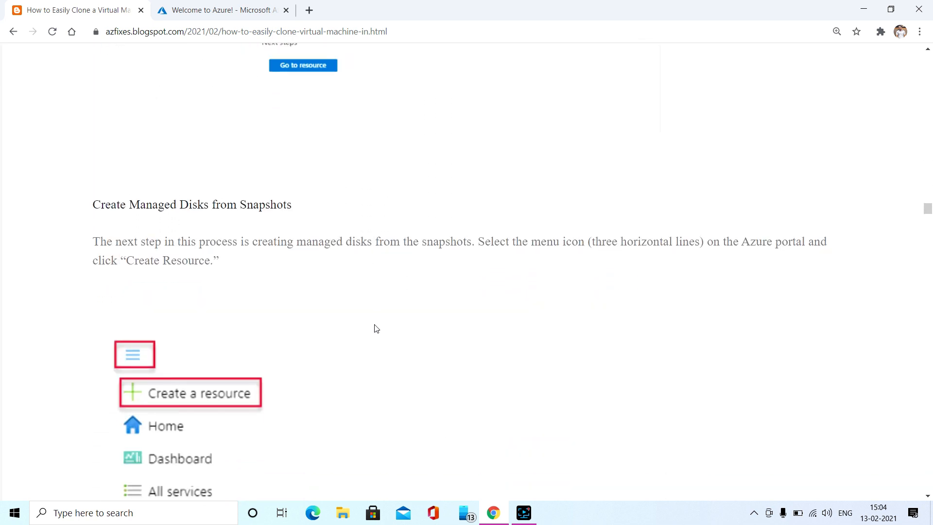
mouse_move(360, 305)
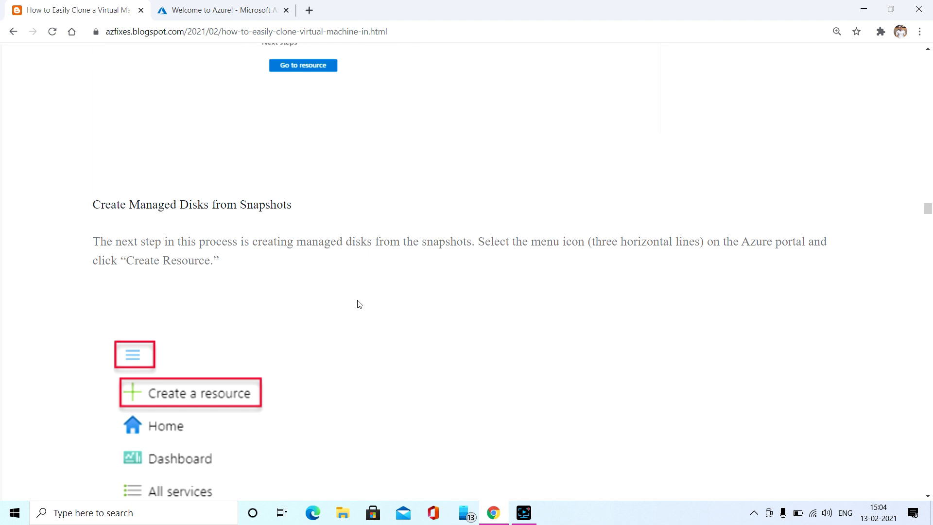
scroll(down, 3)
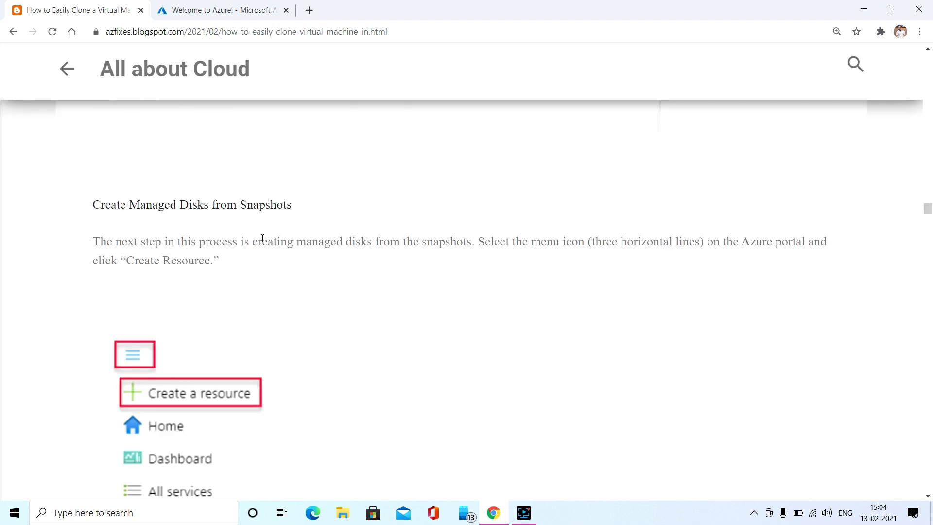
mouse_move(236, 343)
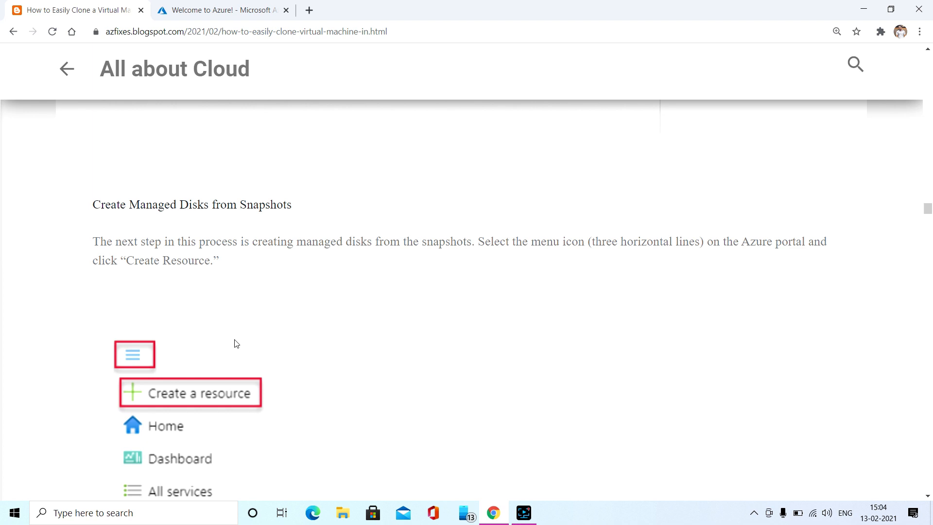
In the Azure portal, find Managed Disks via Create a resource and start creating one.
click(230, 10)
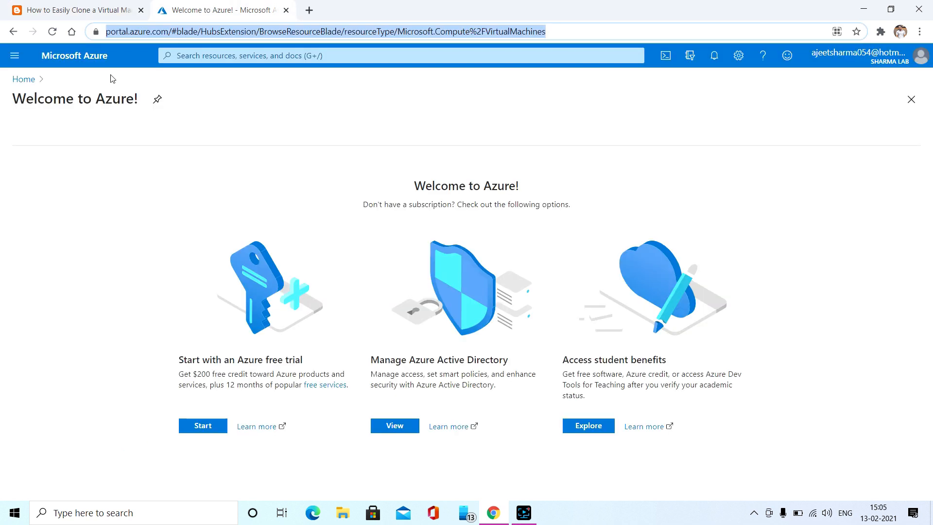
click(15, 55)
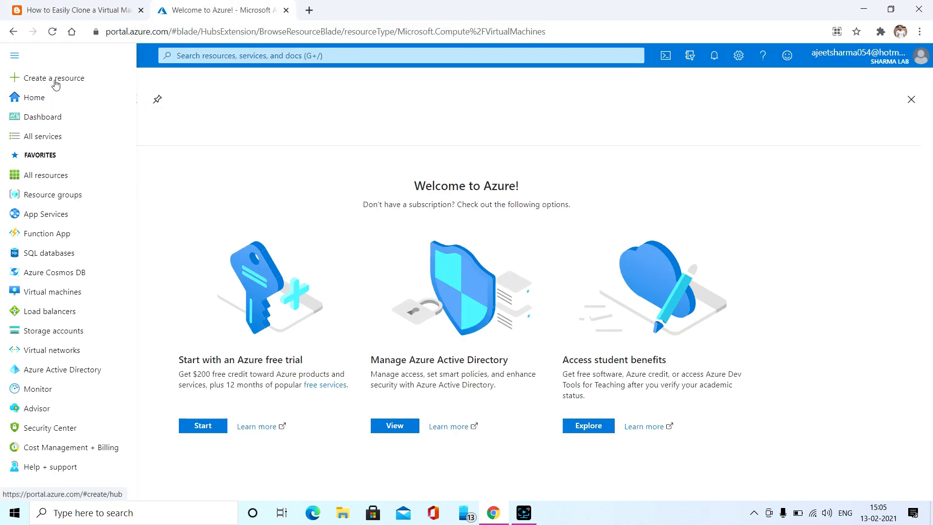
click(52, 79)
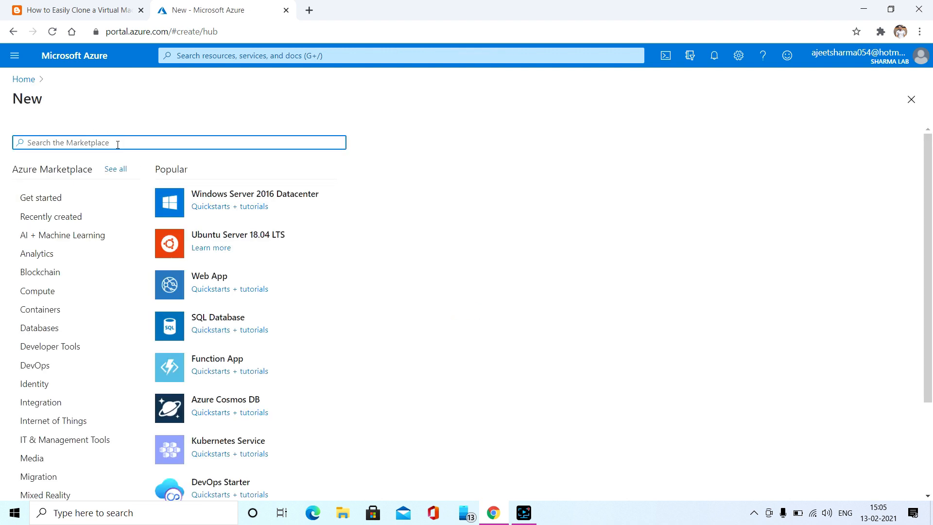
text(Managed Disk)
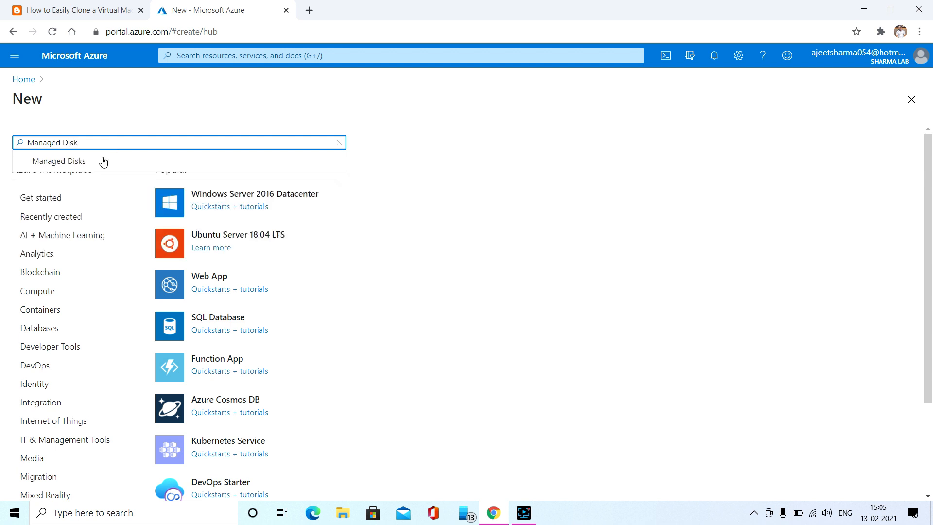
click(58, 161)
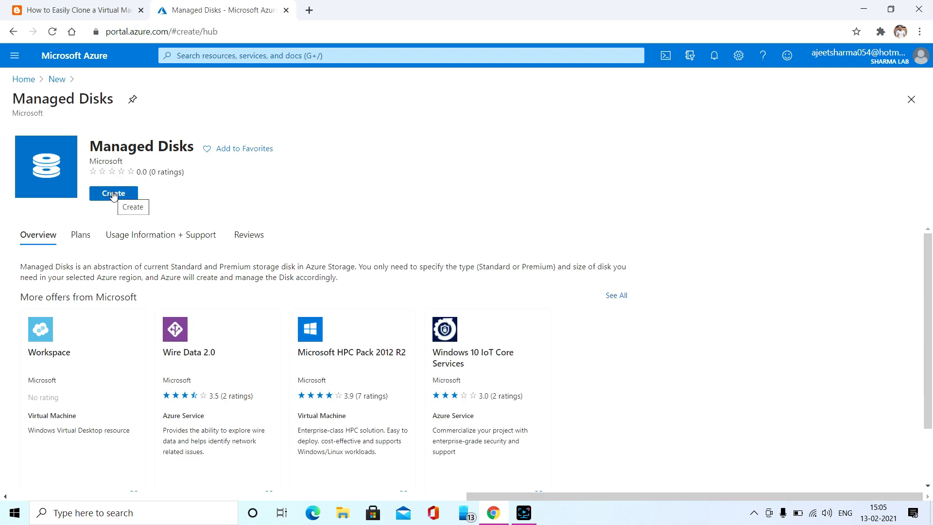
click(114, 193)
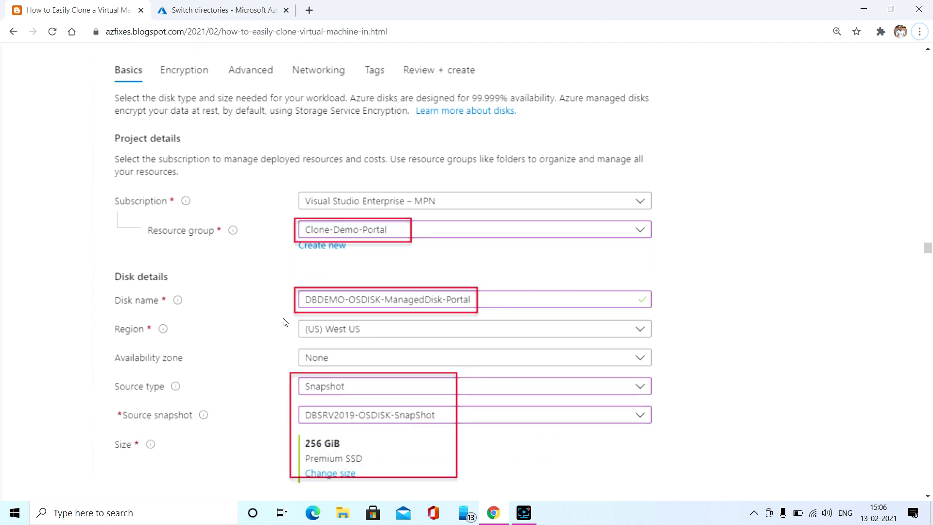
mouse_move(293, 287)
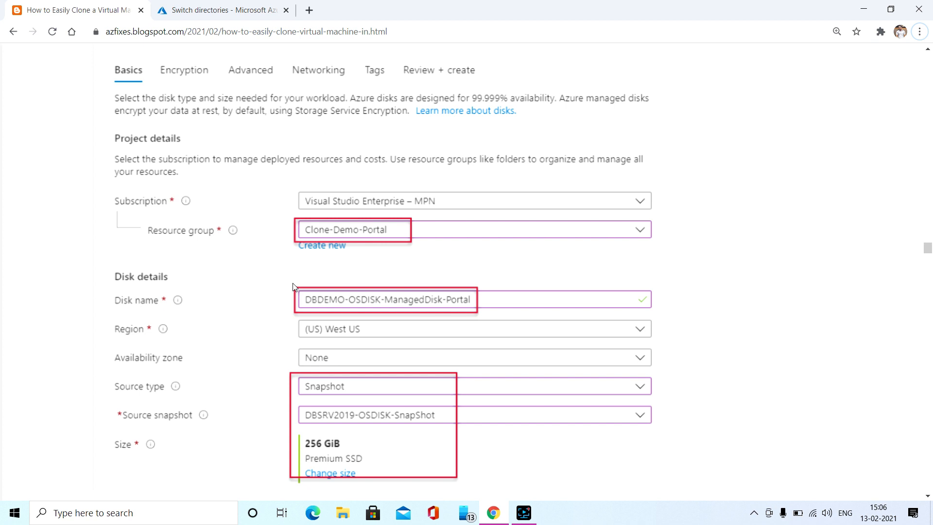
mouse_move(242, 302)
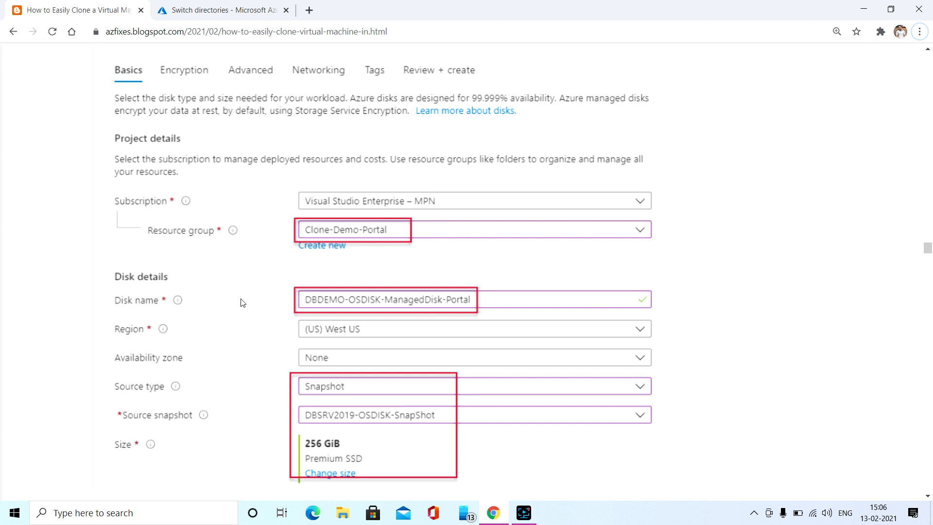
mouse_move(251, 300)
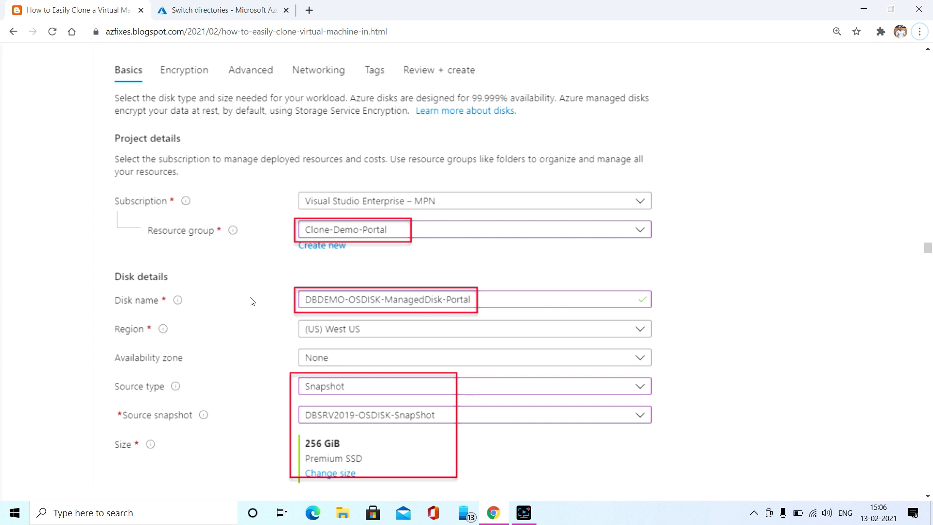
Scroll past the OS disk deployment to the 256 GiB data managed disk basics and validation.
scroll(down, 3)
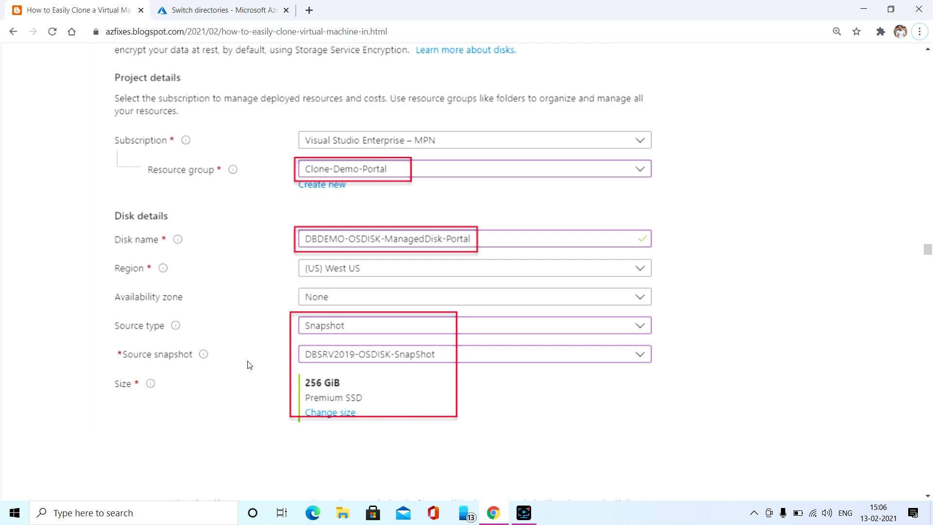
mouse_move(355, 358)
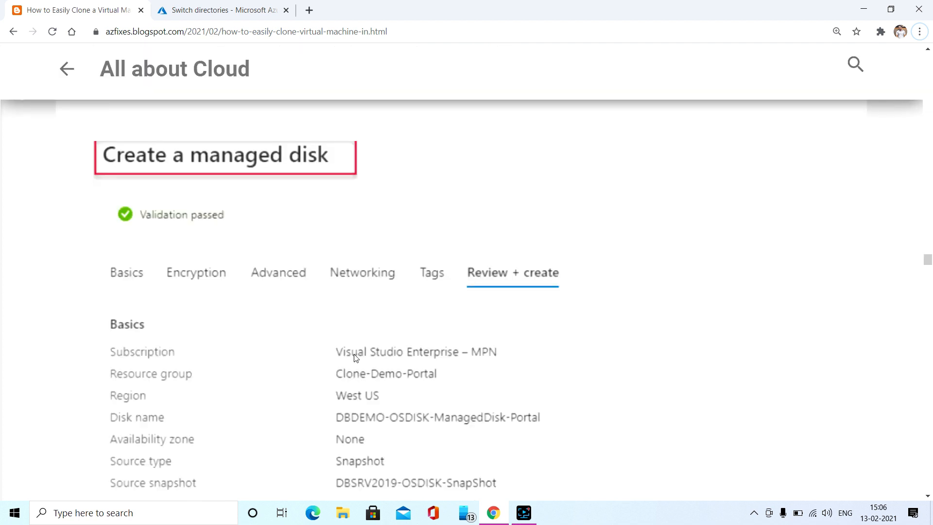
scroll(down, 3)
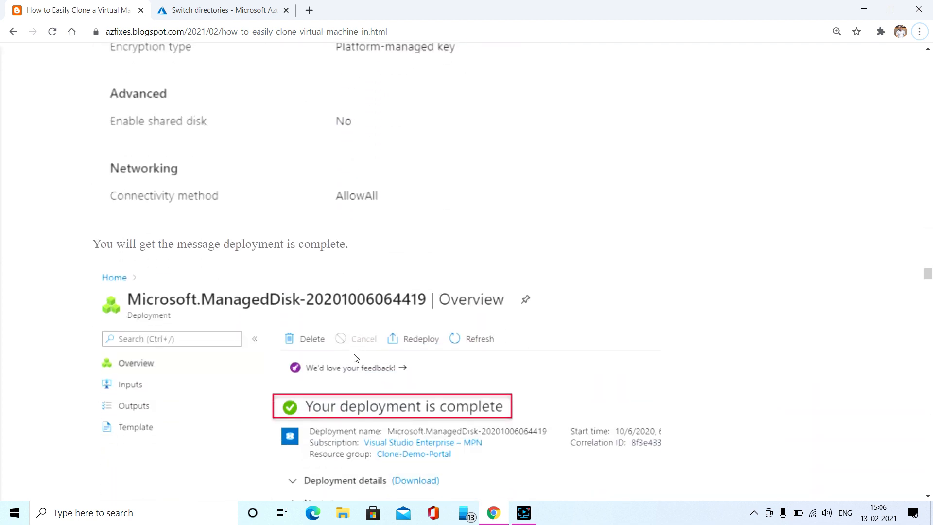
scroll(down, 3)
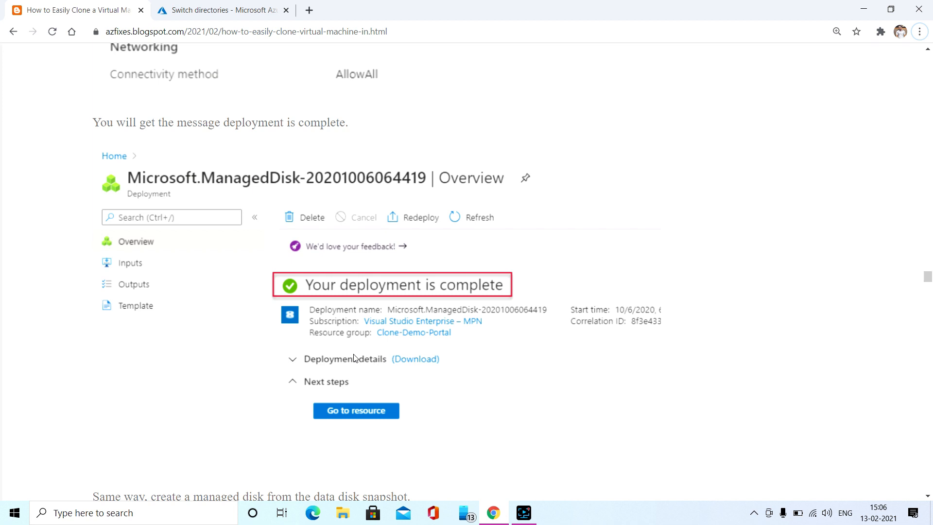
scroll(down, 3)
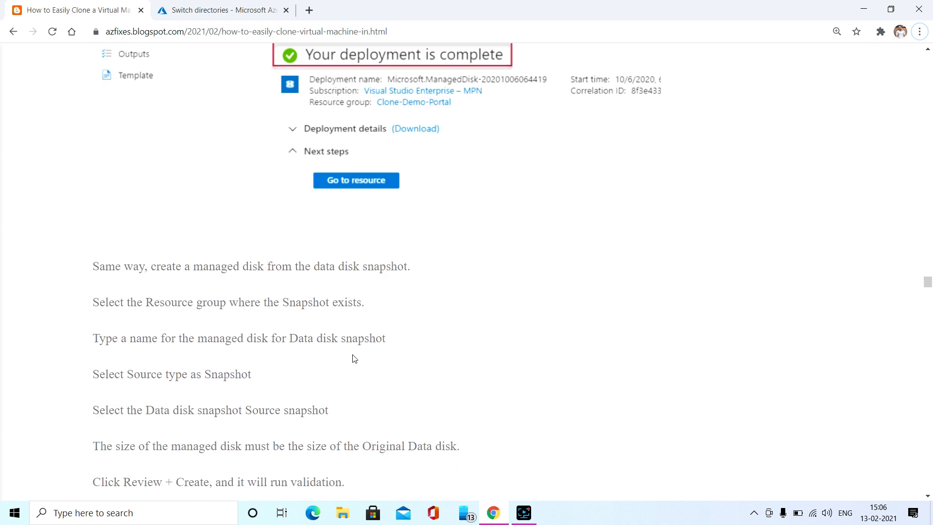
scroll(down, 3)
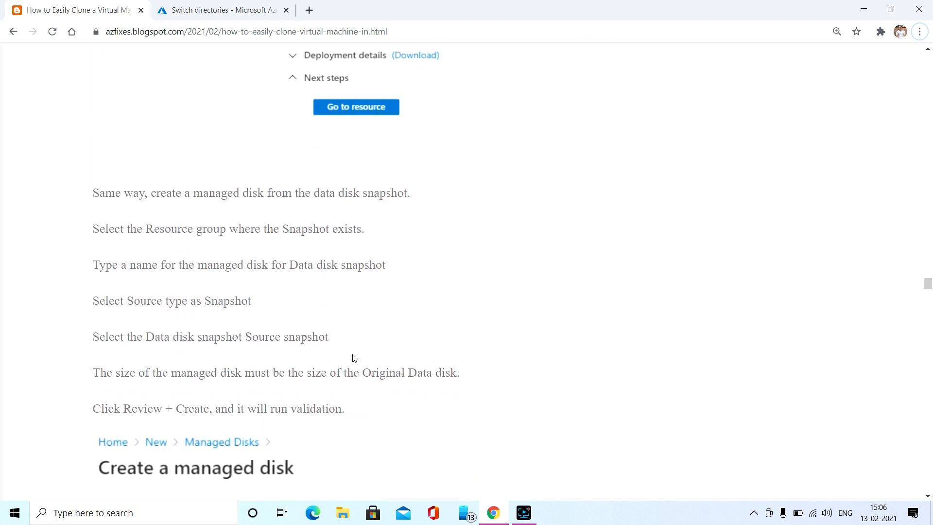
scroll(down, 3)
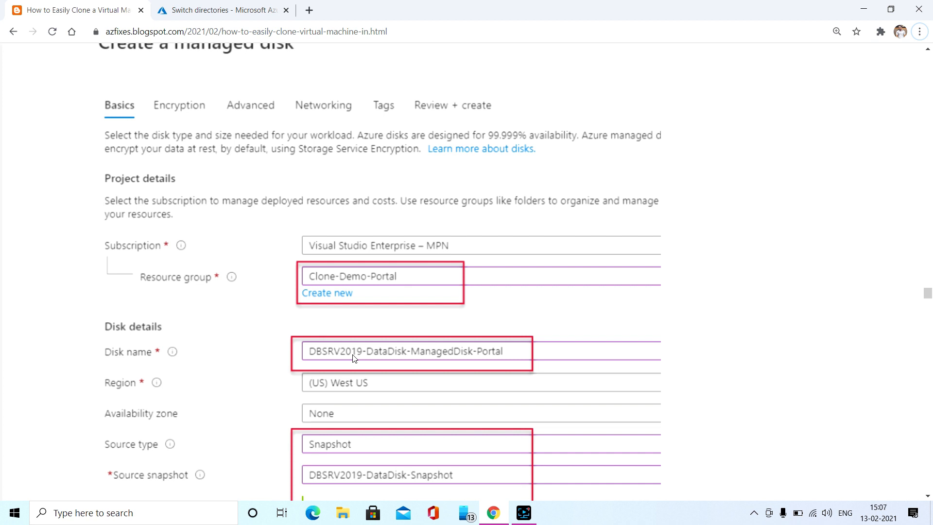
mouse_move(350, 333)
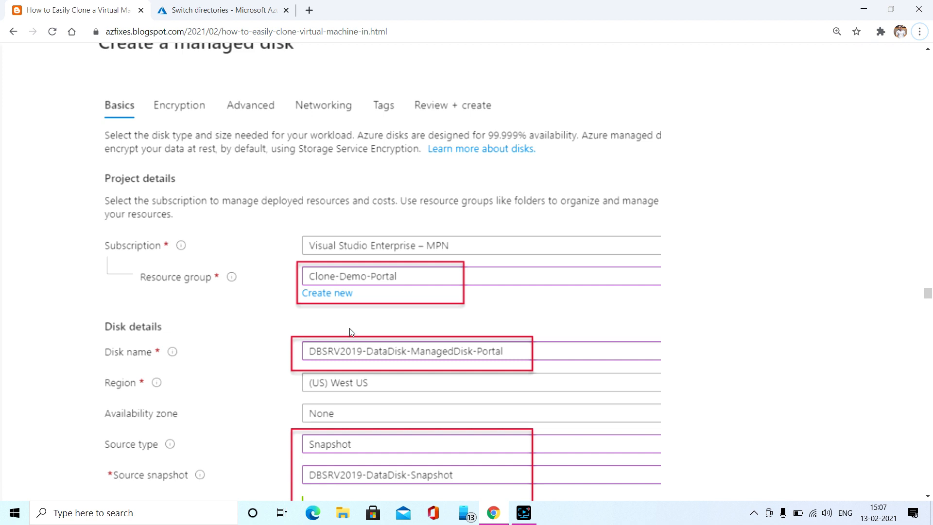
scroll(down, 3)
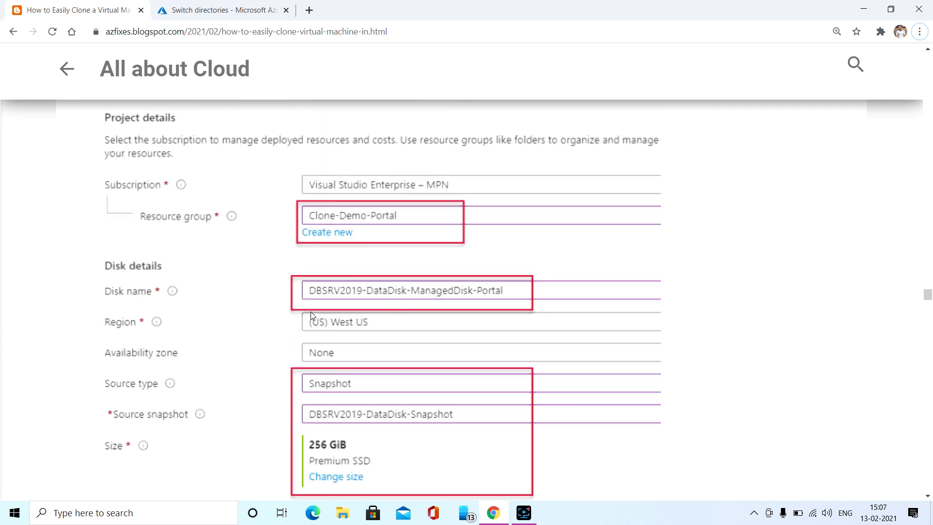
mouse_move(334, 430)
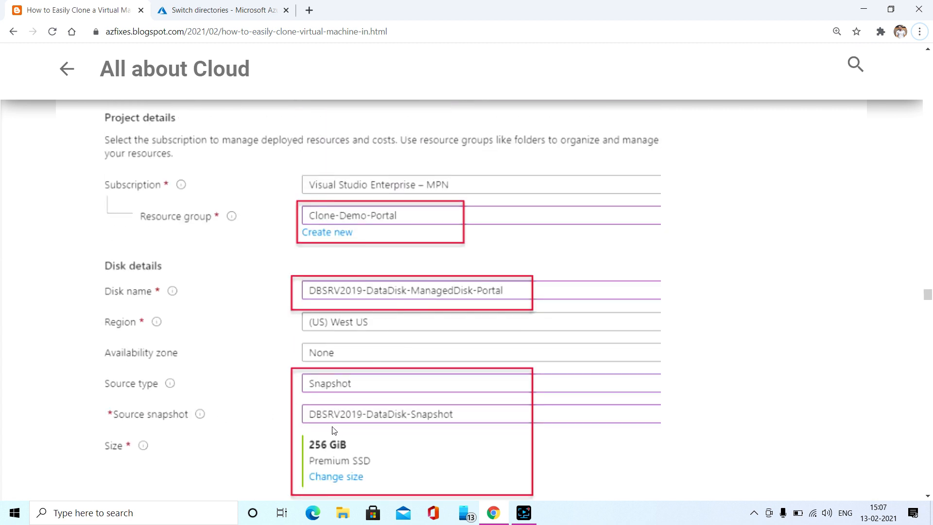
mouse_move(402, 428)
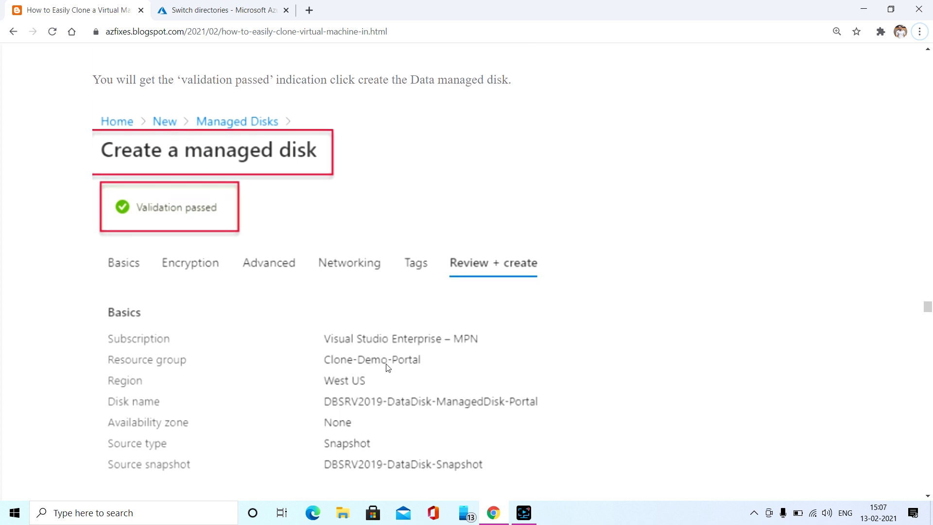
Scroll past the data disk's 'Your deployment is complete' screenshot to the VM clone section.
scroll(down, 3)
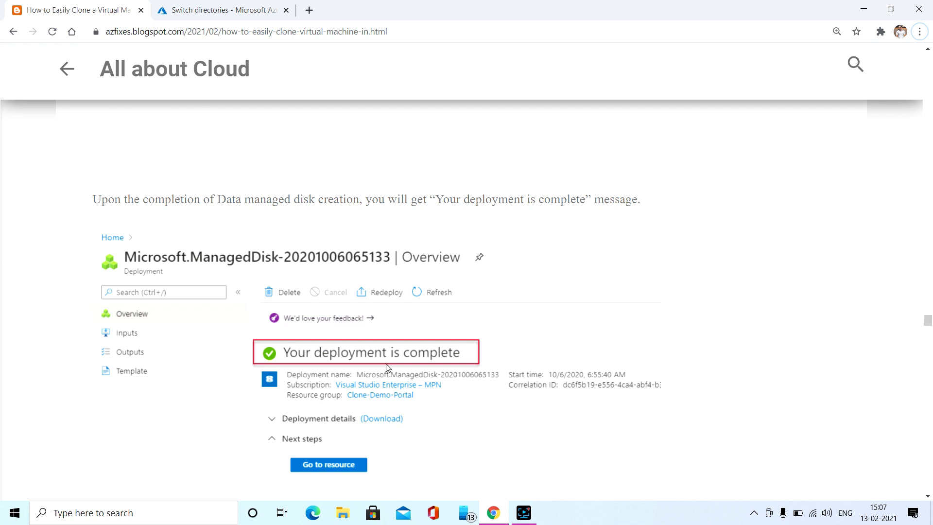
mouse_move(389, 356)
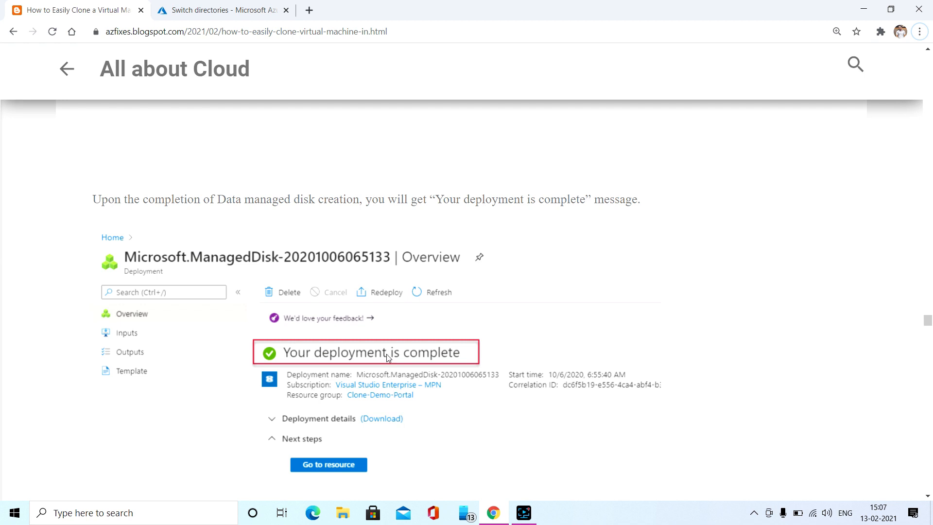
mouse_move(395, 356)
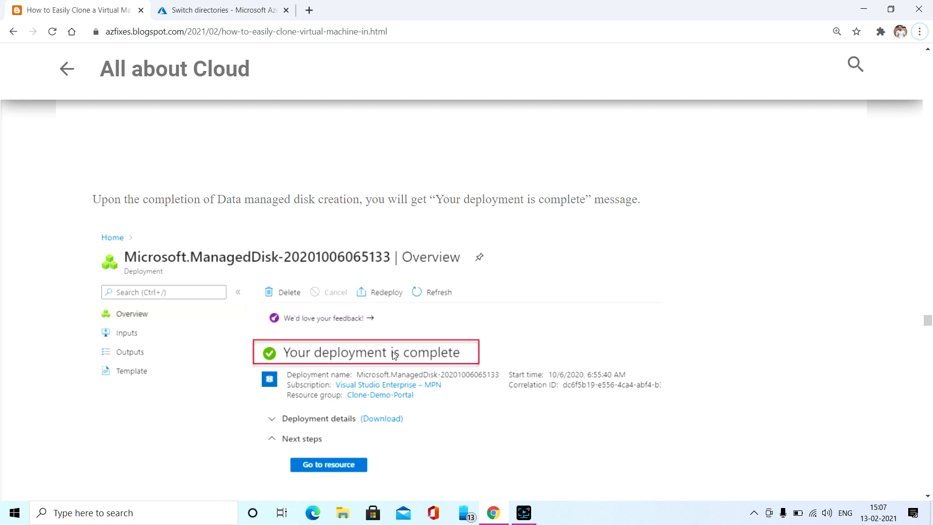
mouse_move(391, 341)
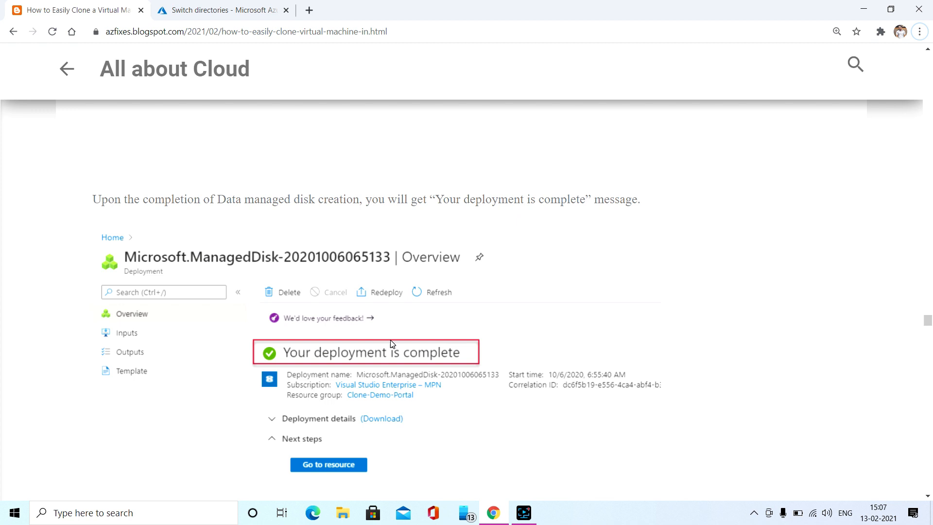
scroll(down, 3)
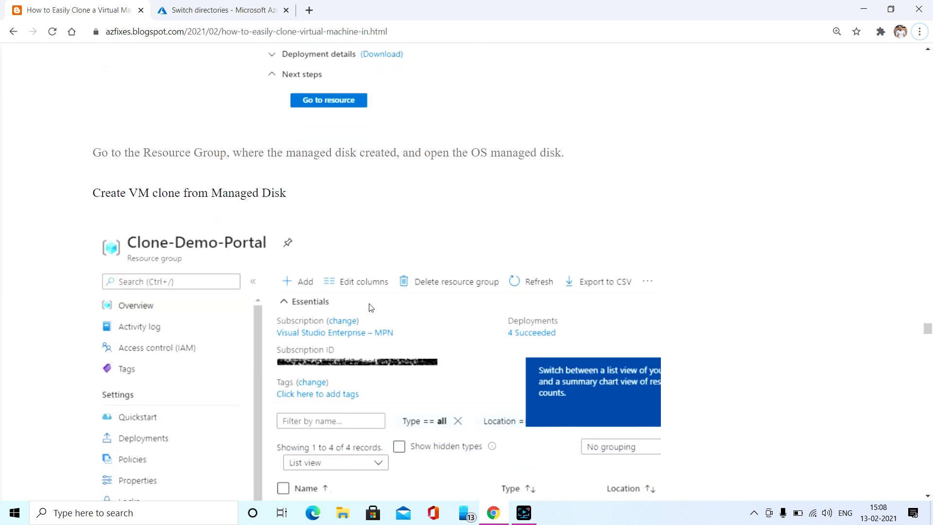
Scroll through the Clone-Demo-Portal resource group to the OS disk overview showing Create VM.
scroll(down, 3)
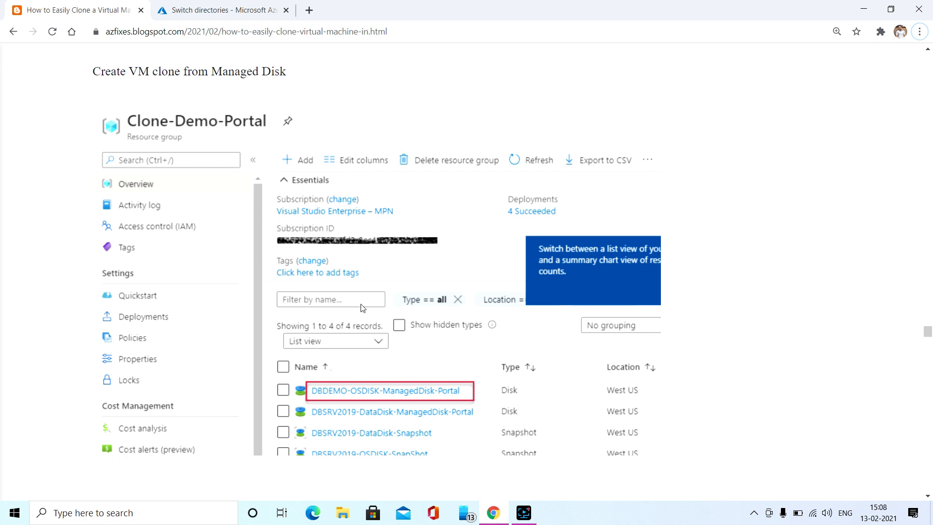
mouse_move(424, 379)
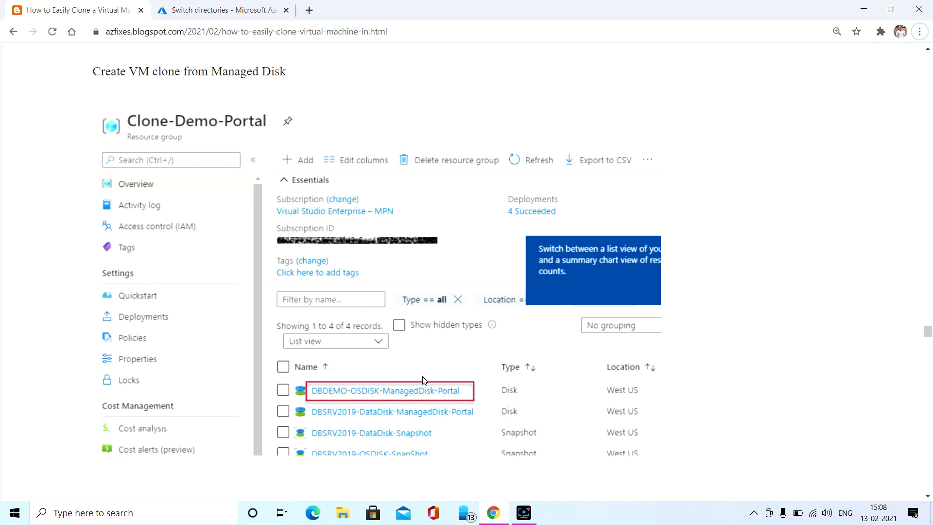
scroll(down, 3)
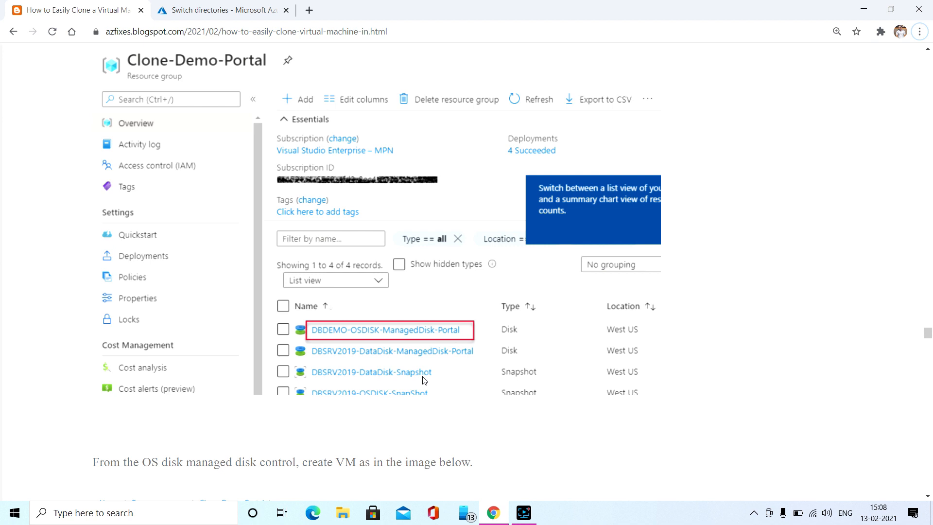
mouse_move(408, 357)
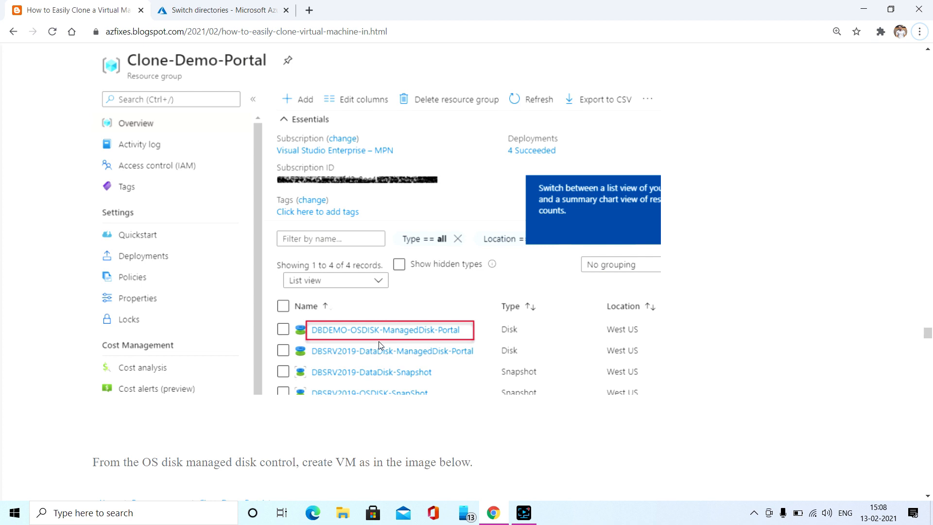
mouse_move(388, 359)
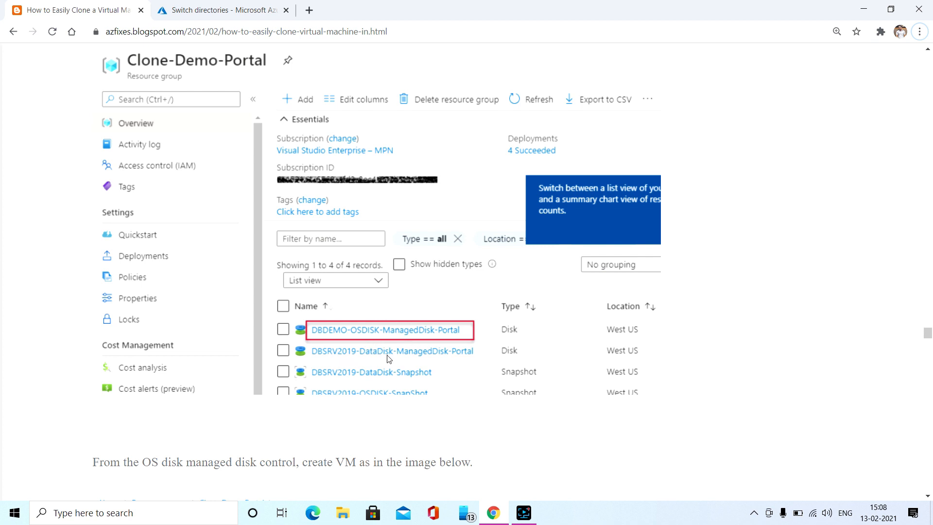
scroll(down, 3)
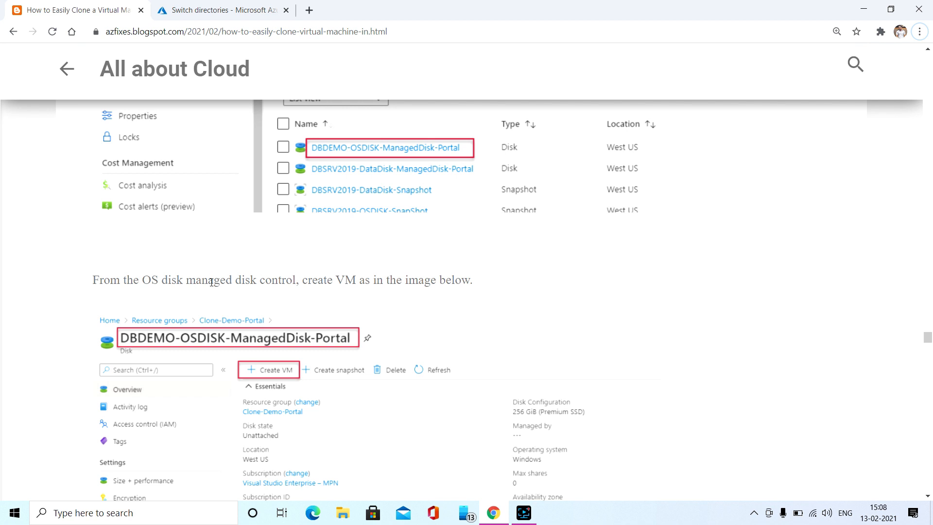
Scroll to the 'From the OS disk managed disk control, create VM' screenshot.
scroll(down, 3)
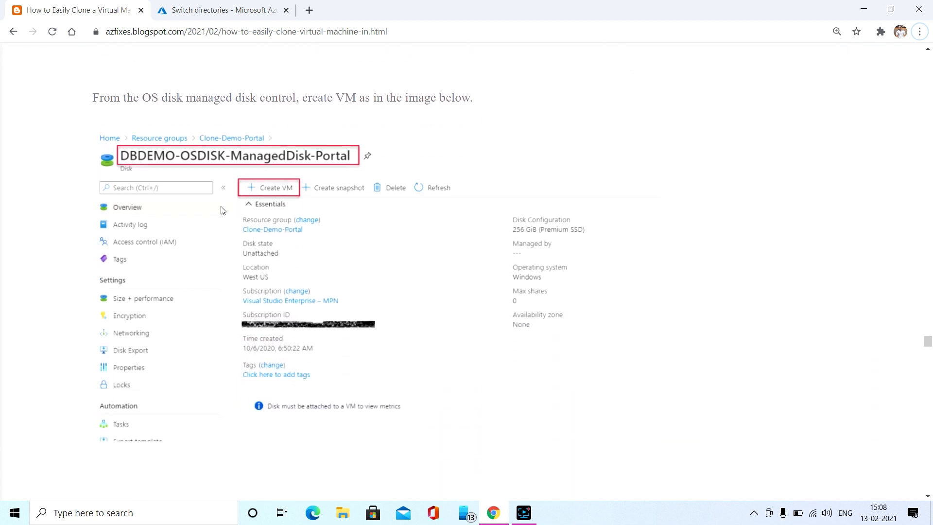
mouse_move(152, 208)
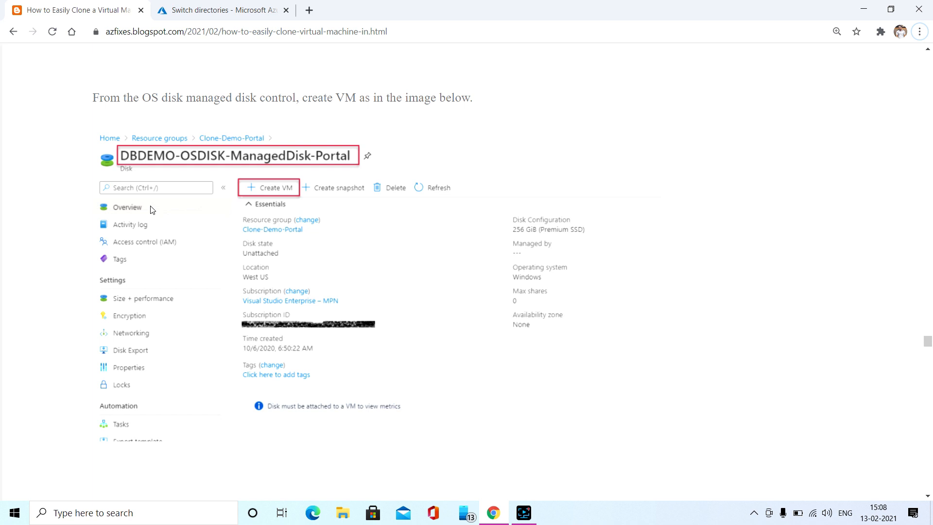
mouse_move(297, 196)
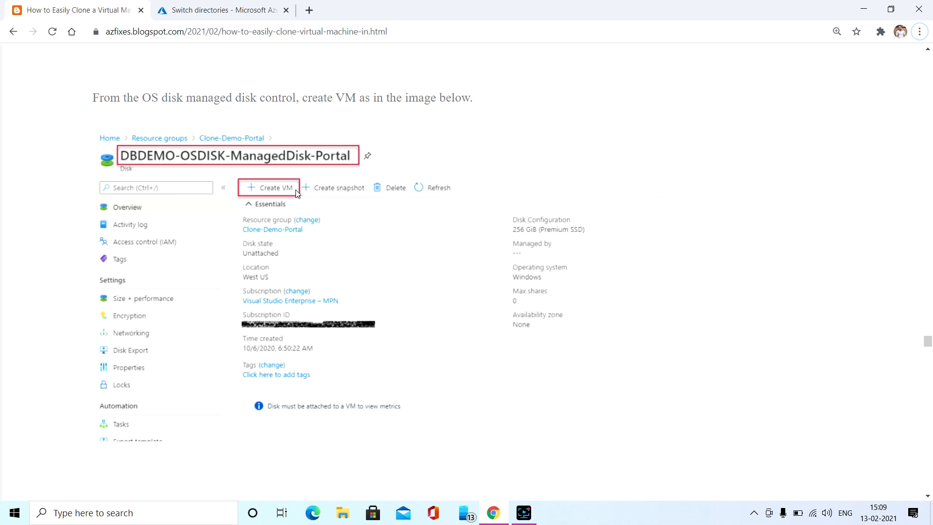
scroll(down, 3)
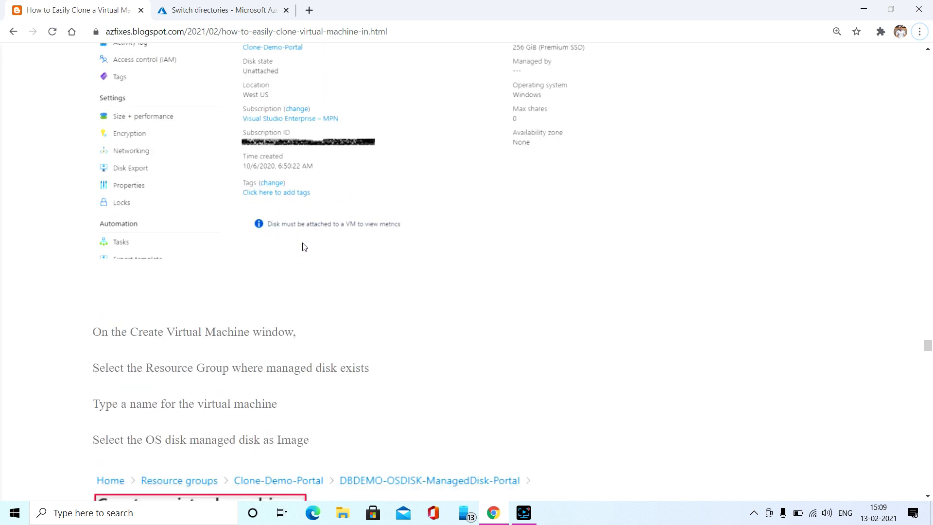
scroll(down, 3)
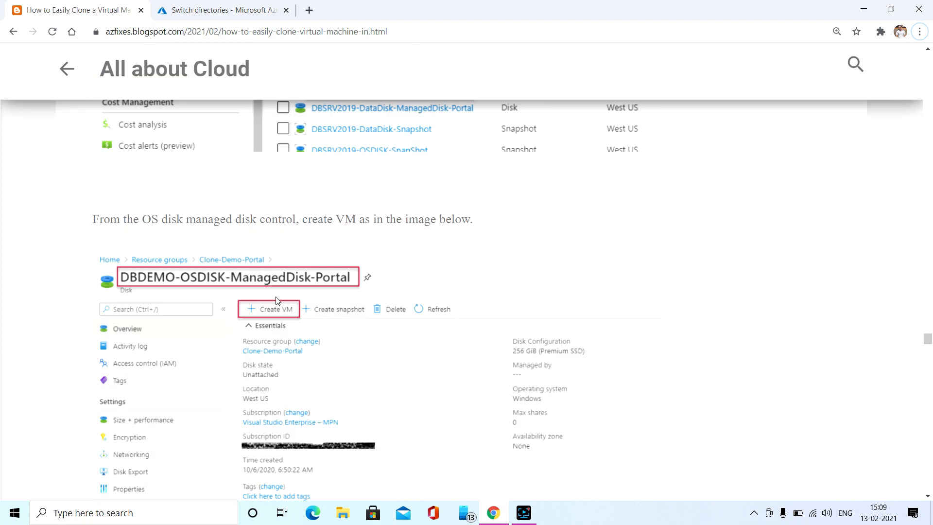
Scroll past the Create a virtual machine Basics screenshot to the VM size instructions.
scroll(down, 3)
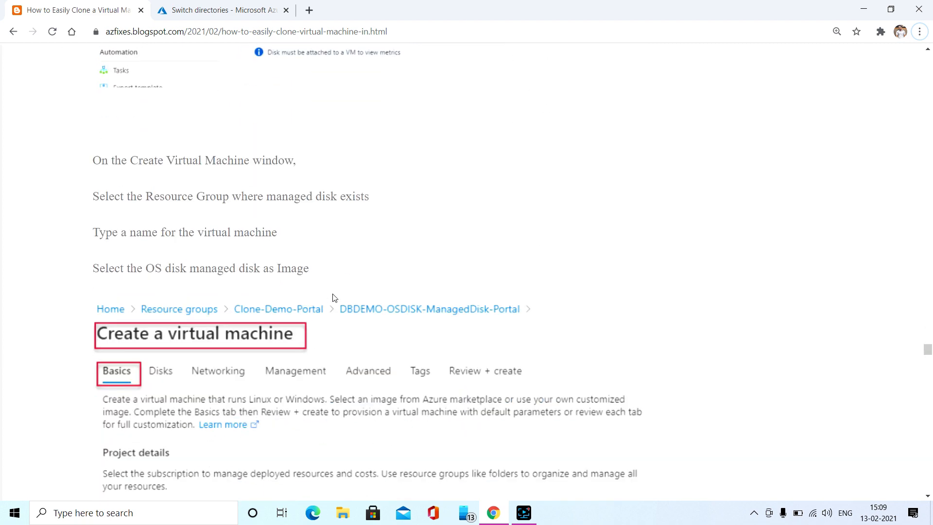
scroll(down, 3)
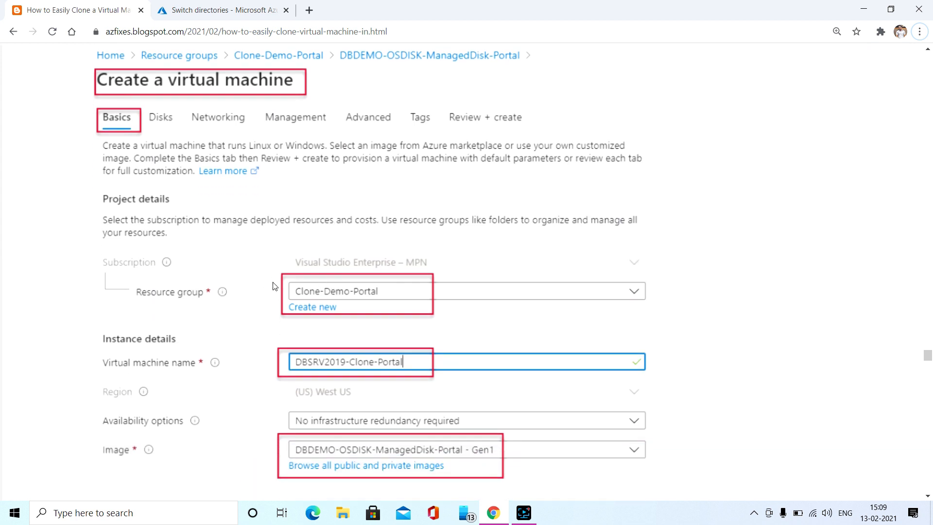
mouse_move(296, 280)
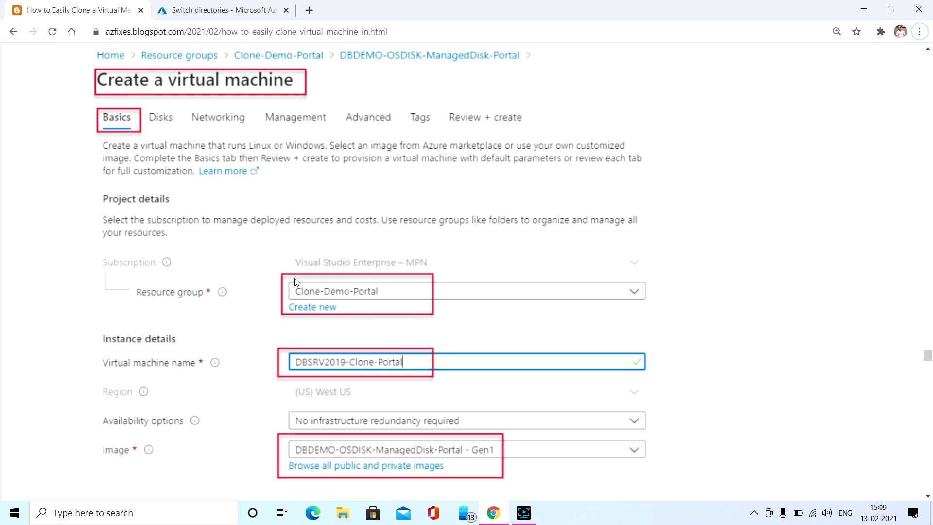
mouse_move(367, 270)
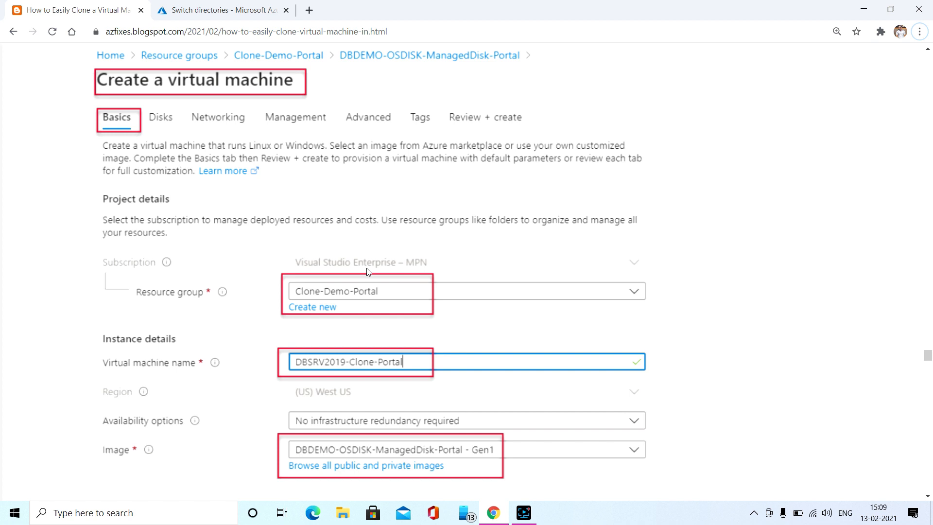
scroll(down, 3)
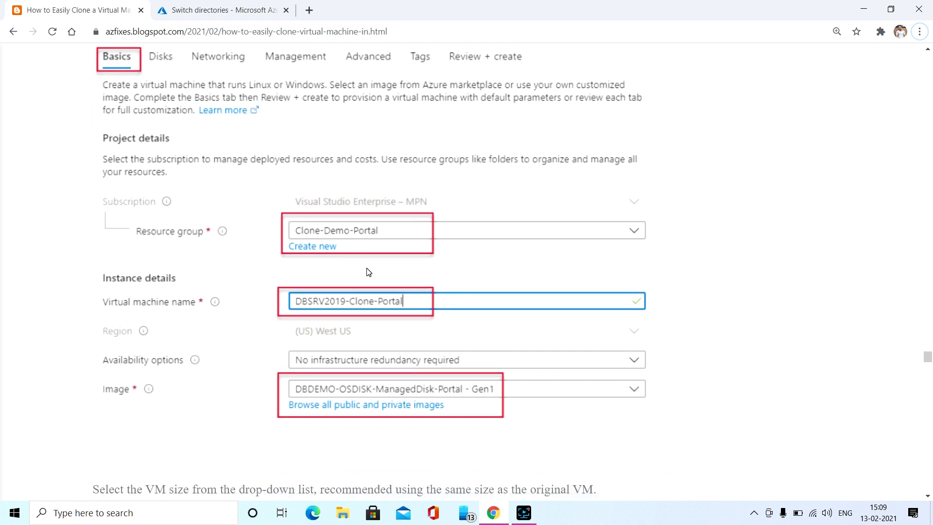
scroll(down, 3)
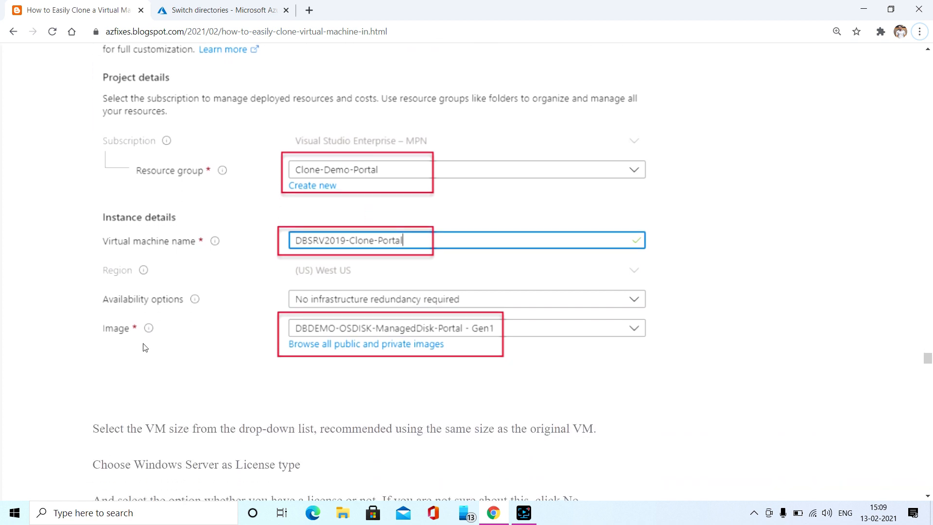
mouse_move(255, 352)
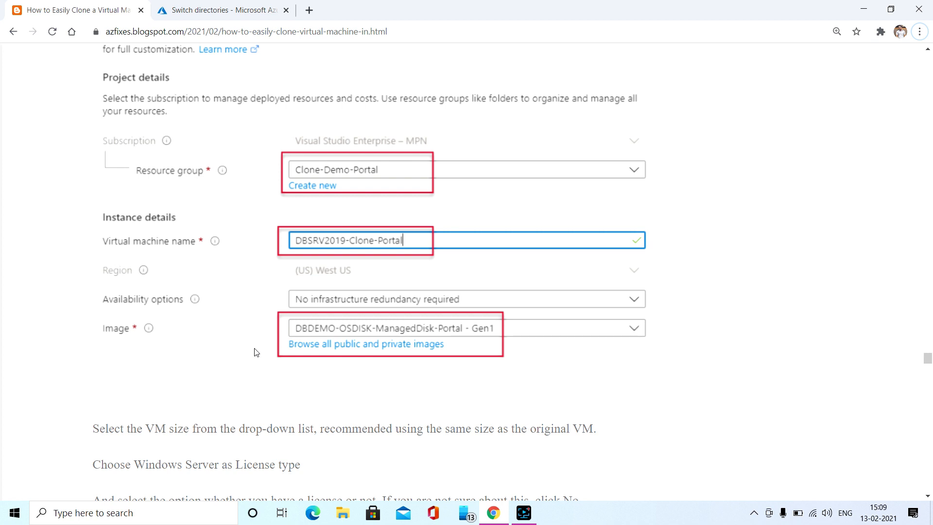
mouse_move(254, 331)
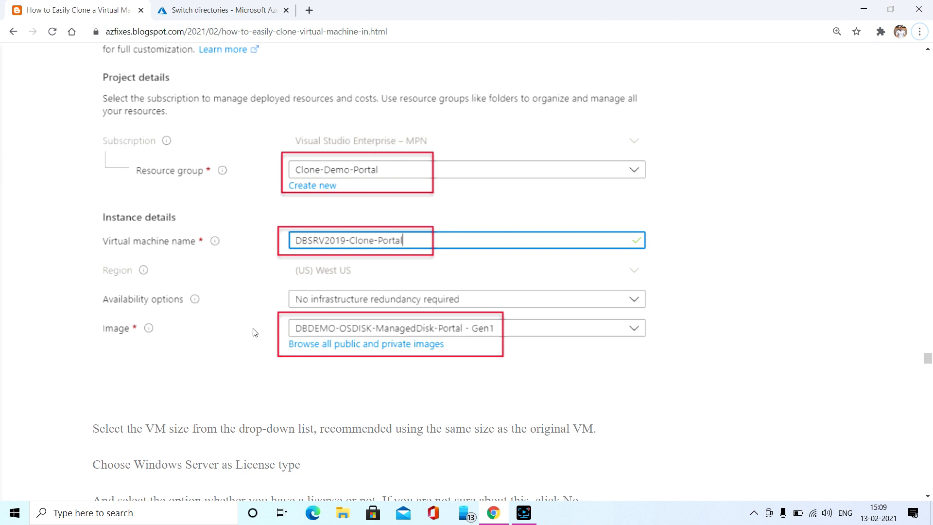
scroll(down, 3)
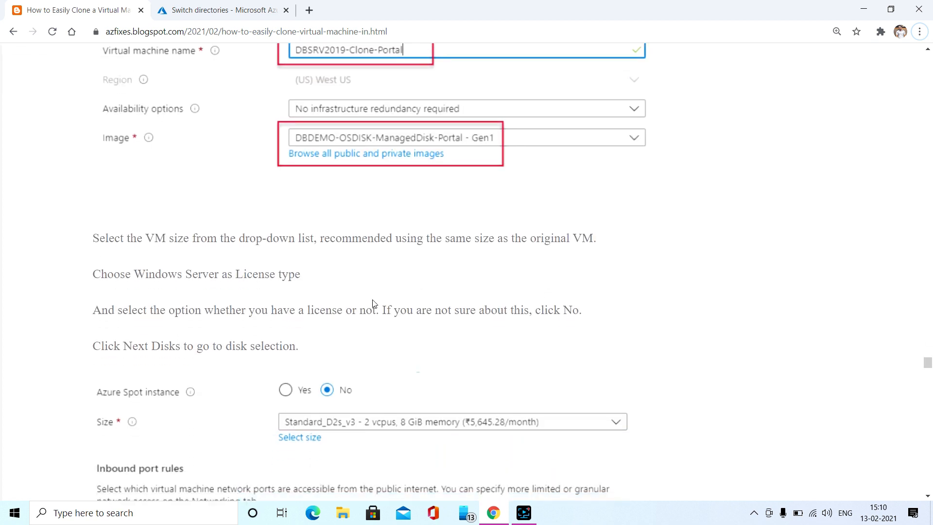
Highlight the words 'same size' in the post, then clear the selection.
scroll(down, 3)
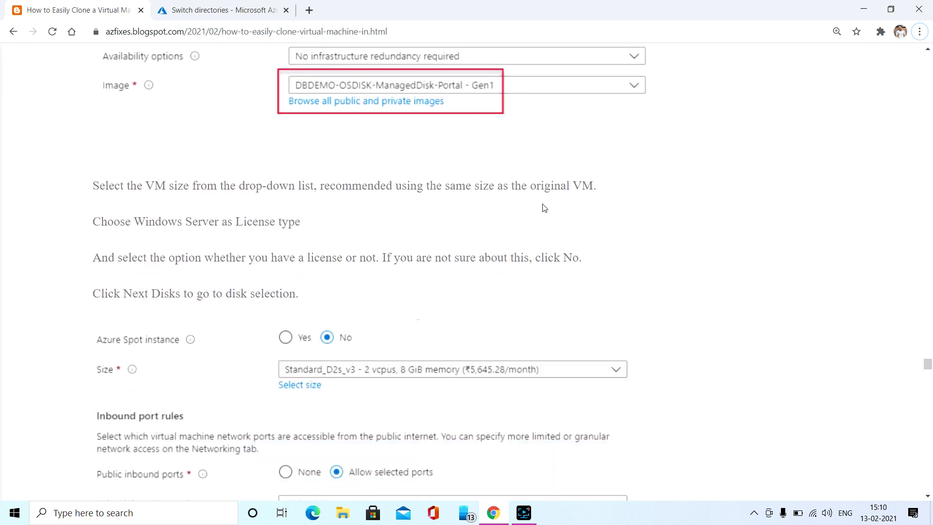
mouse_move(331, 230)
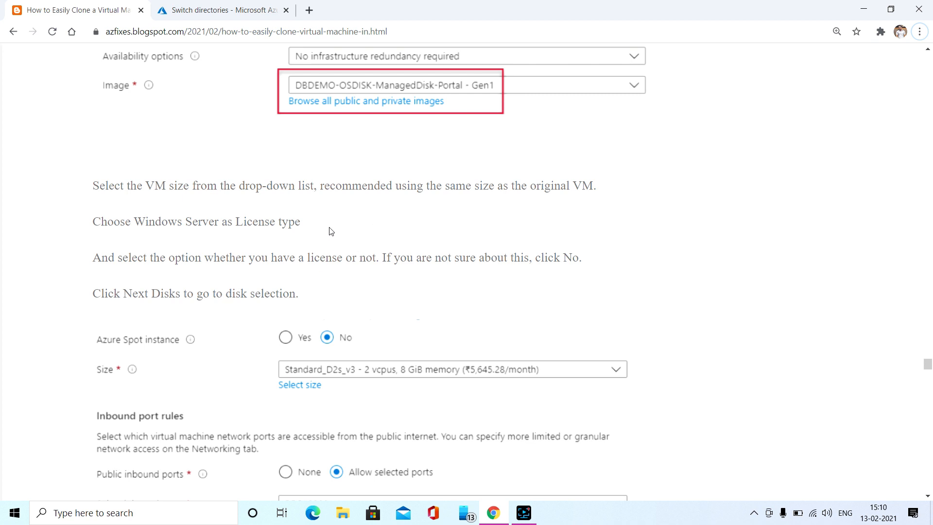
mouse_move(441, 186)
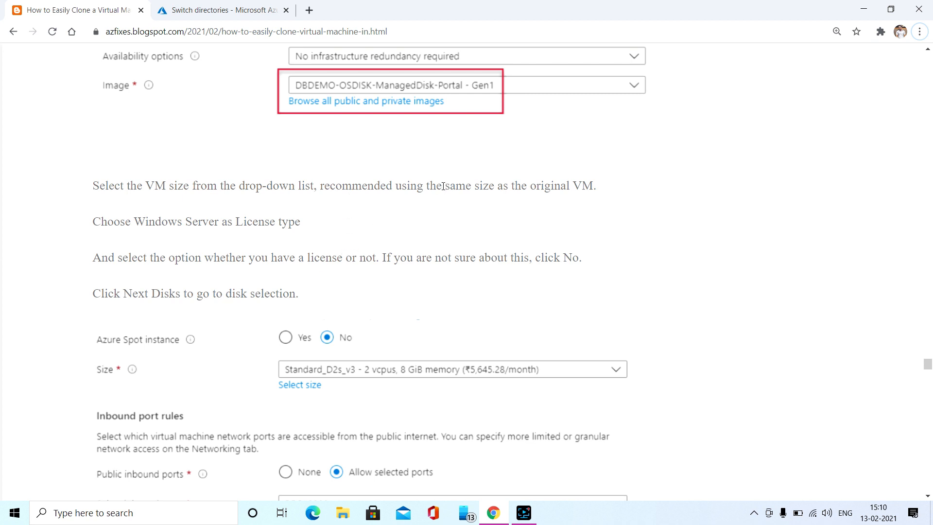
drag(443, 185, 501, 185)
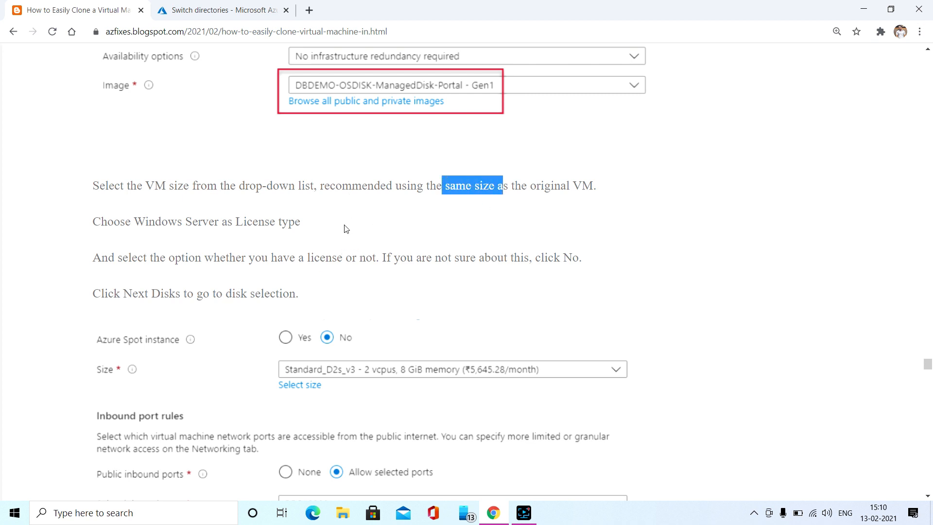
click(380, 218)
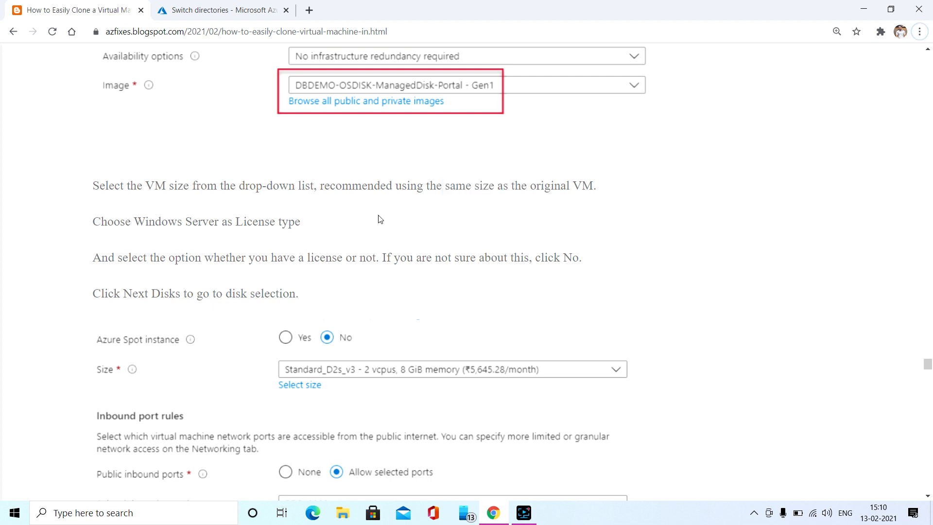
mouse_move(398, 247)
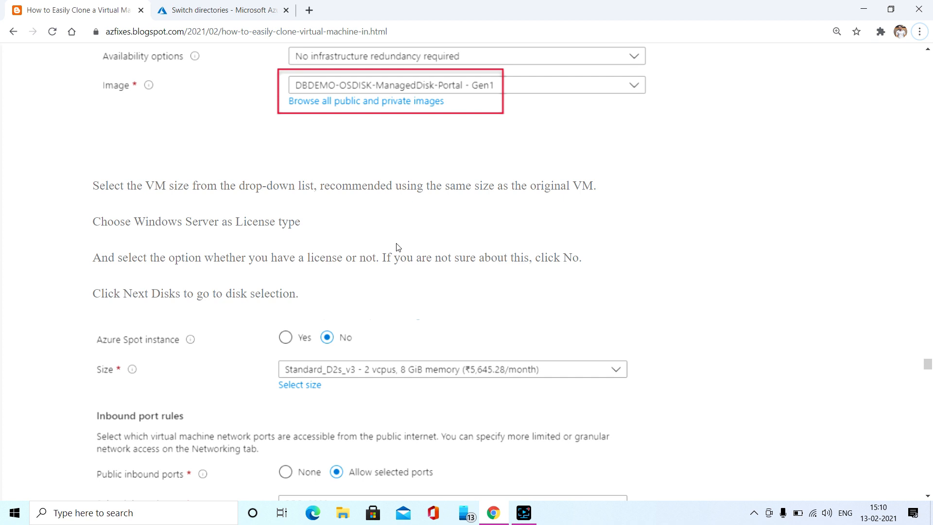
Scroll past the Windows Server licensing screenshot to the Disks page instructions.
scroll(down, 3)
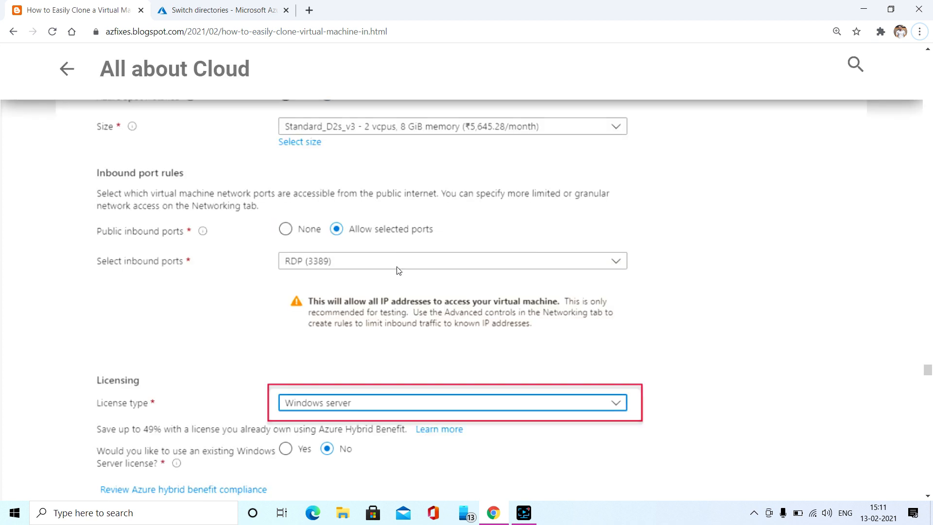
scroll(down, 3)
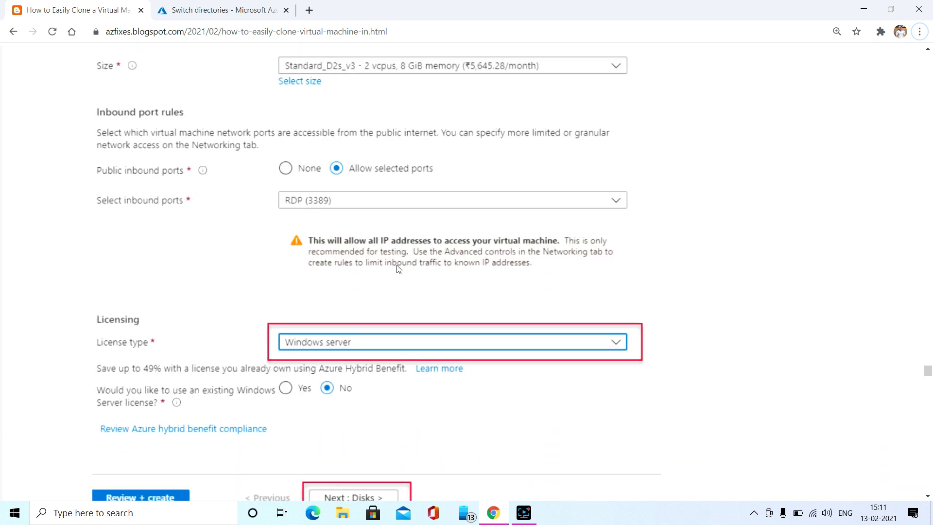
scroll(down, 3)
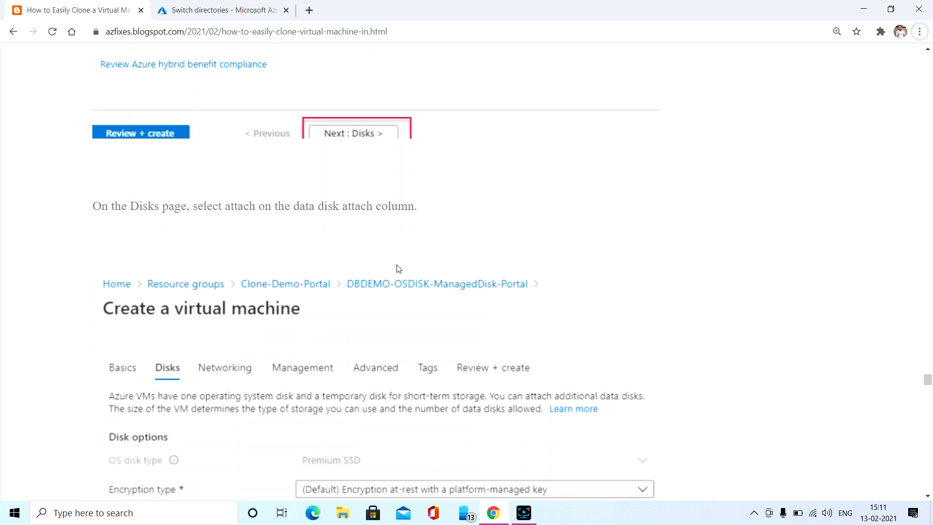
scroll(down, 3)
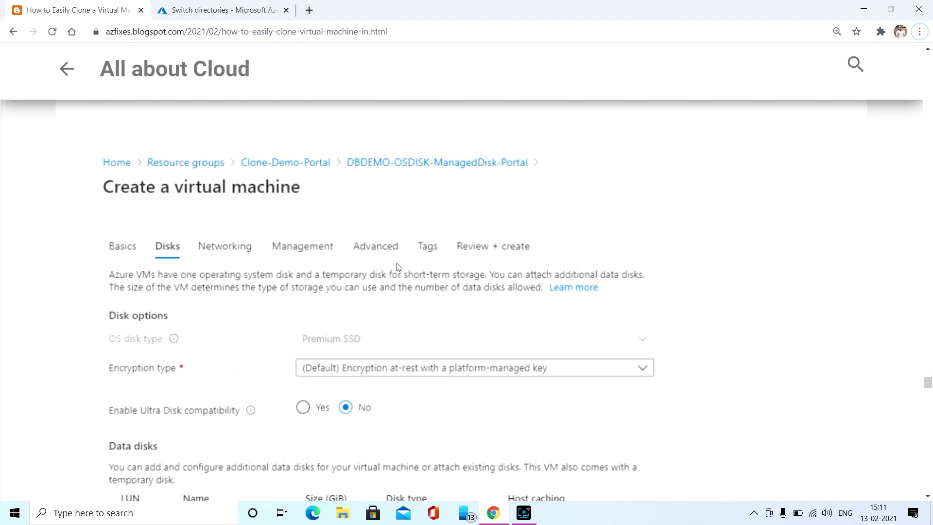
mouse_move(345, 260)
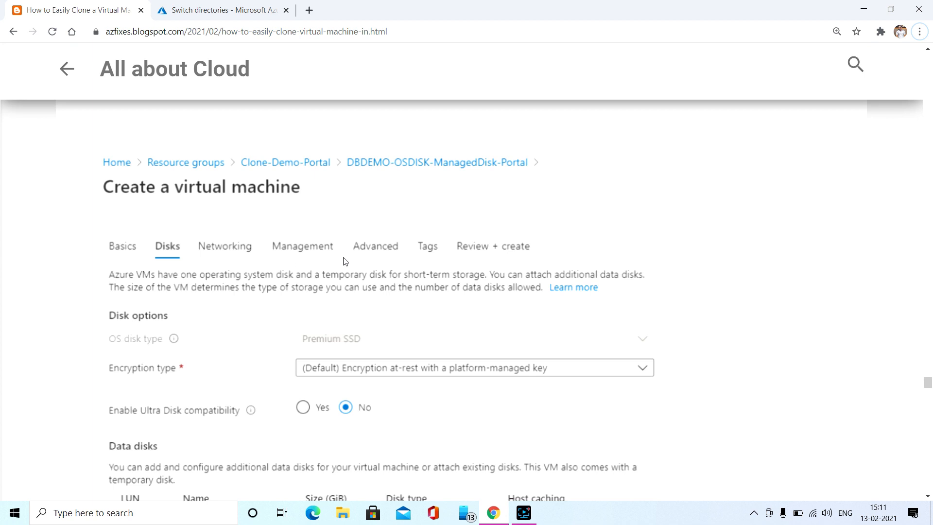
Scroll to the Disks tab screenshot marking 'Attach an existing disk'.
scroll(down, 3)
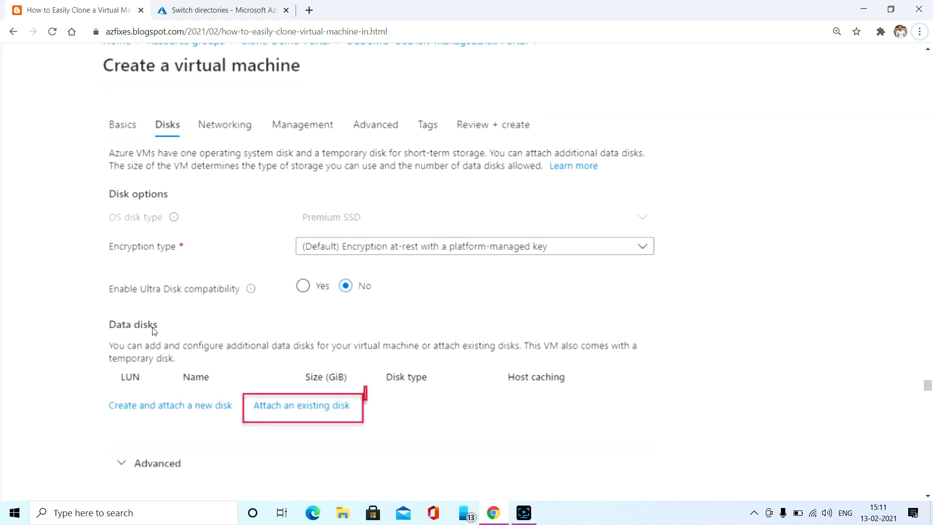
mouse_move(309, 356)
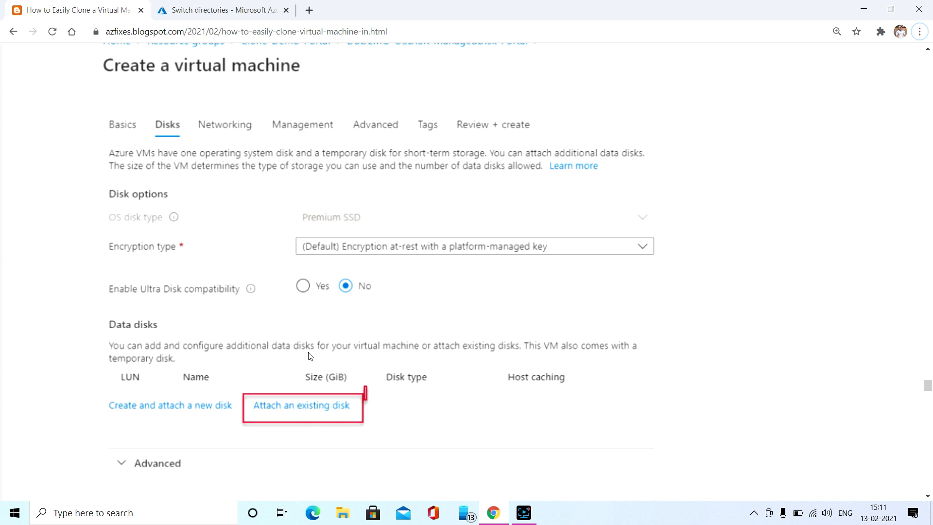
mouse_move(300, 344)
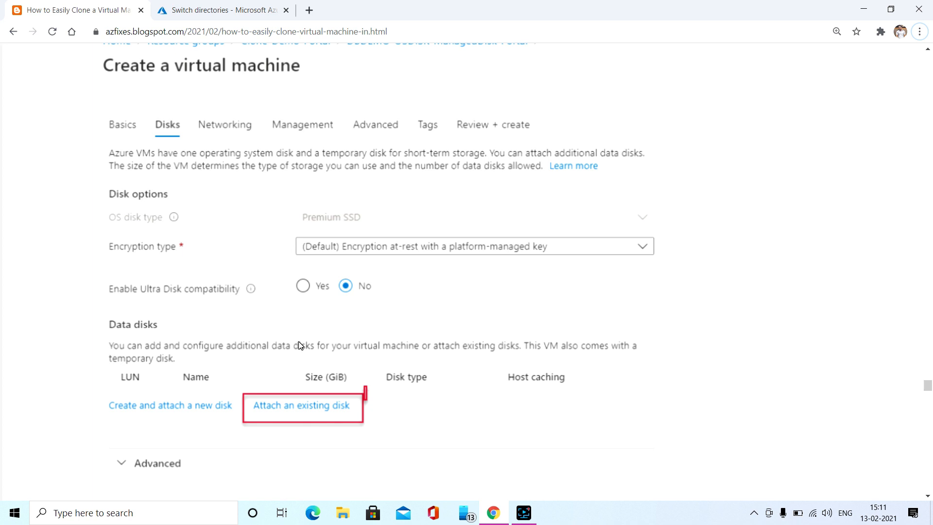
mouse_move(380, 325)
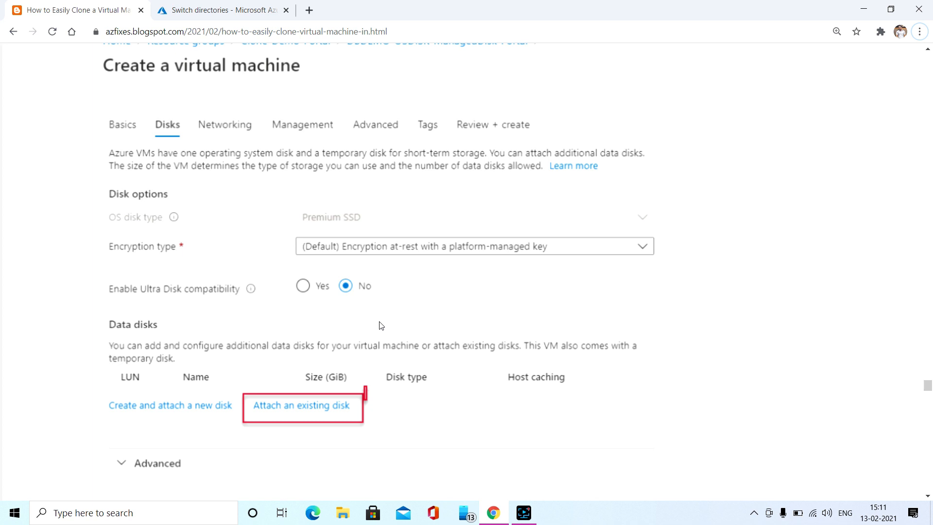
mouse_move(369, 290)
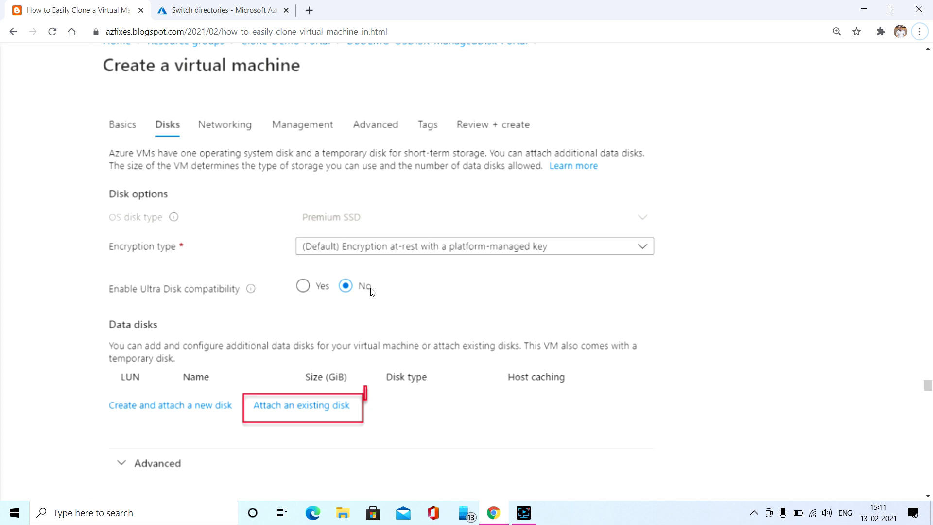
mouse_move(380, 306)
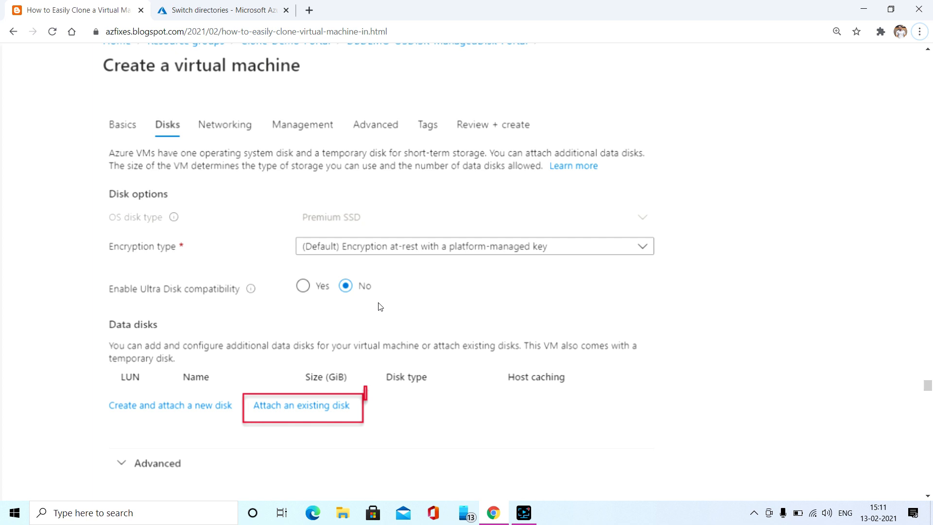
mouse_move(320, 386)
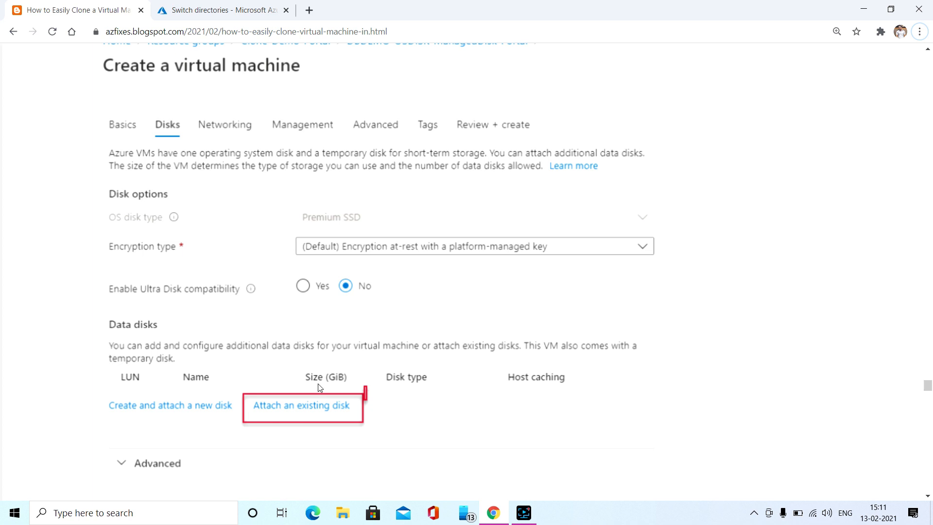
scroll(down, 3)
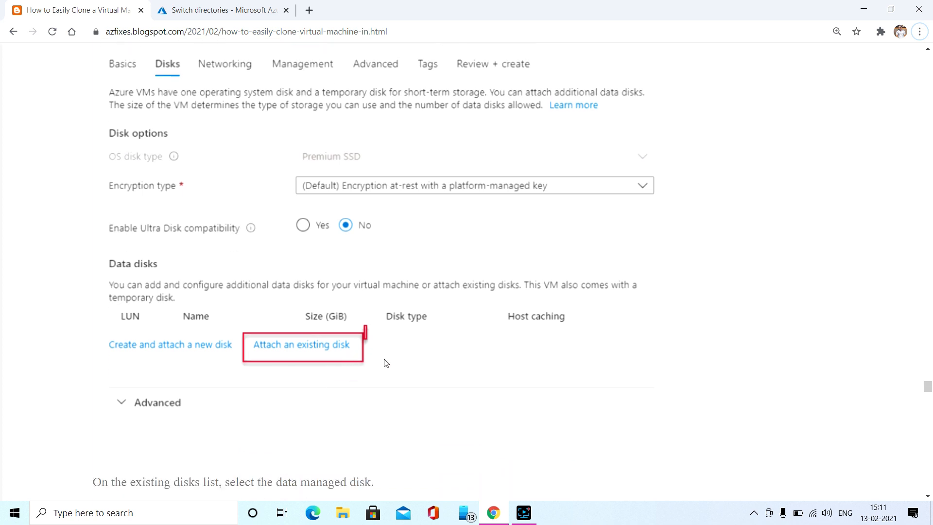
Scroll to the existing disks list with the DBSRV2019 DataDisk-ManagedDisk highlighted.
click(302, 344)
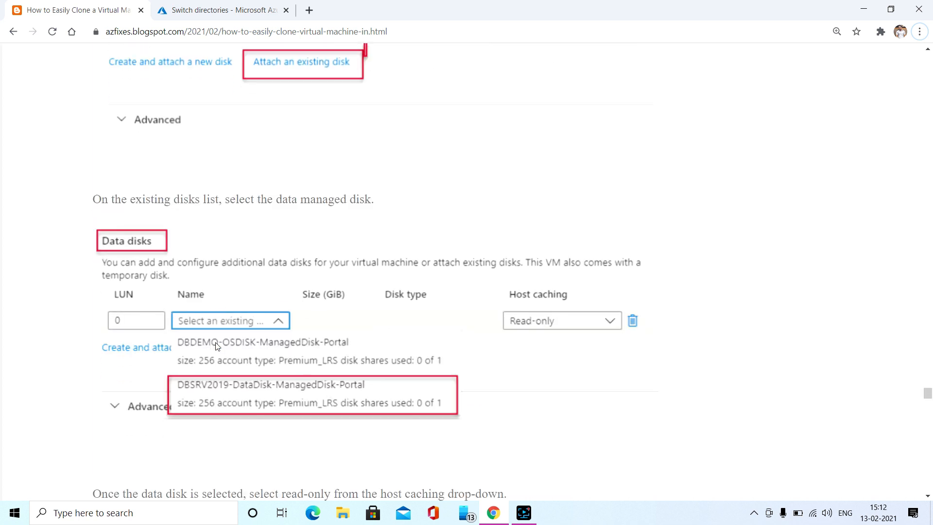
scroll(down, 3)
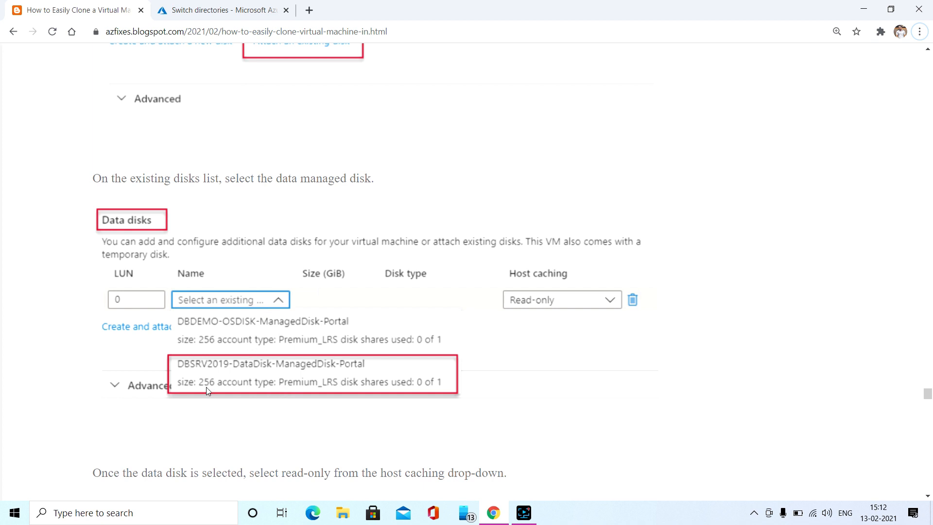
mouse_move(349, 382)
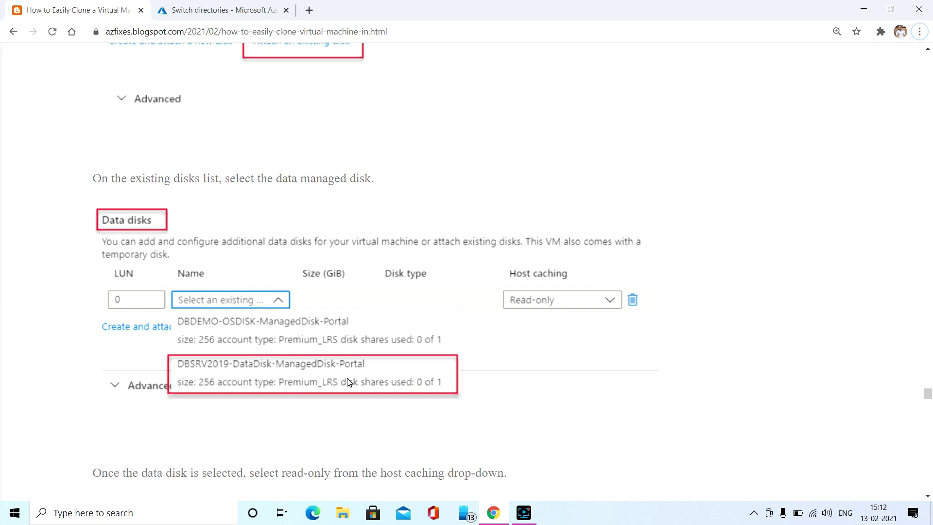
mouse_move(311, 387)
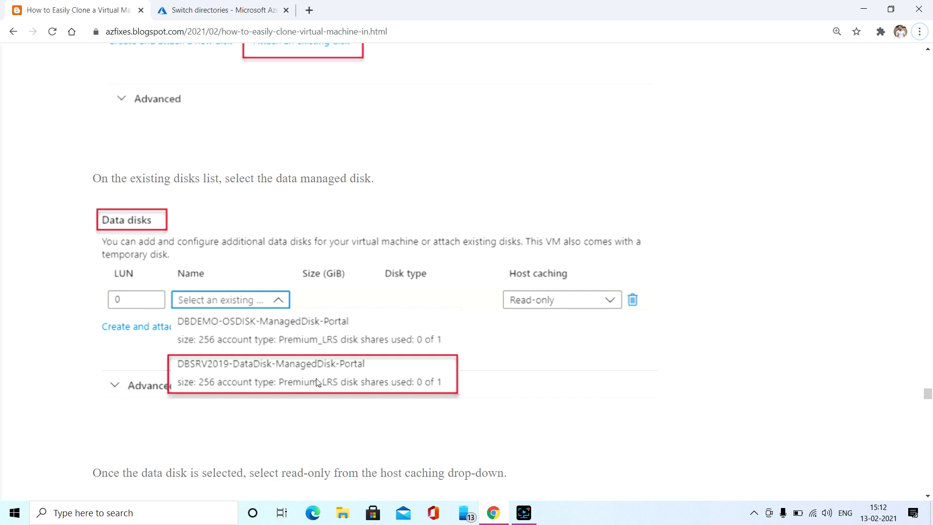
Scroll past Read-only host caching and Networking to the 'Validation passed' screenshot.
scroll(down, 3)
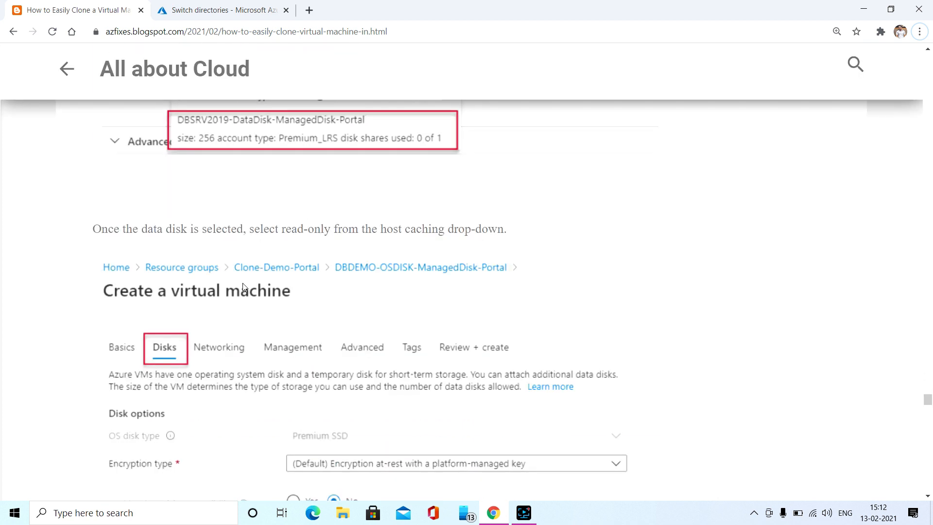
scroll(down, 3)
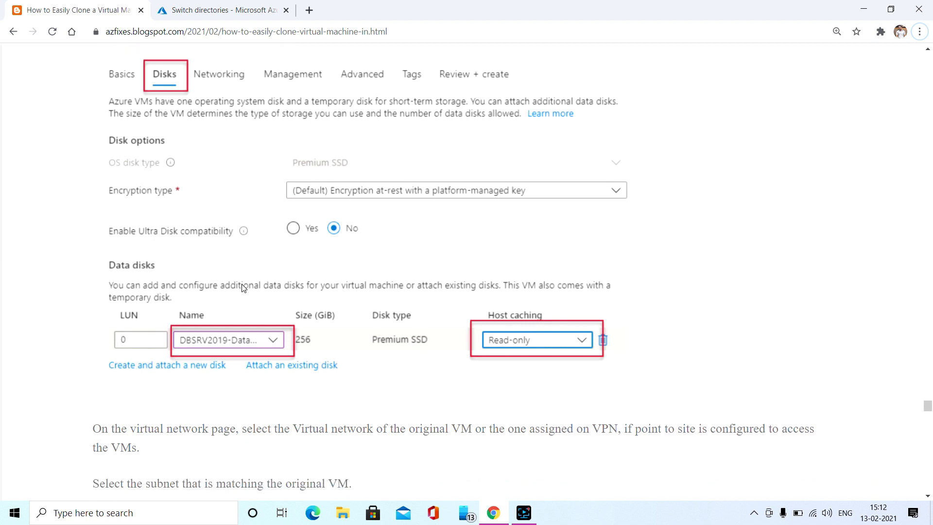
scroll(down, 3)
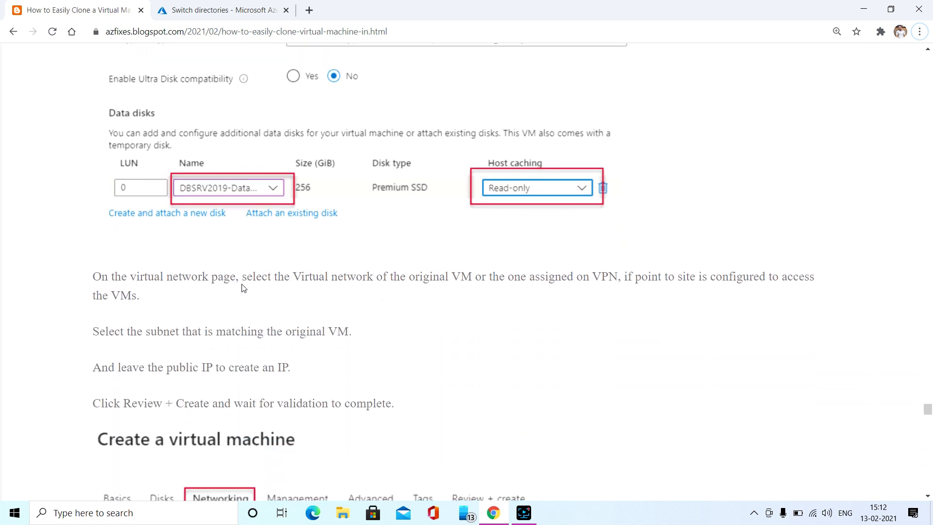
scroll(down, 3)
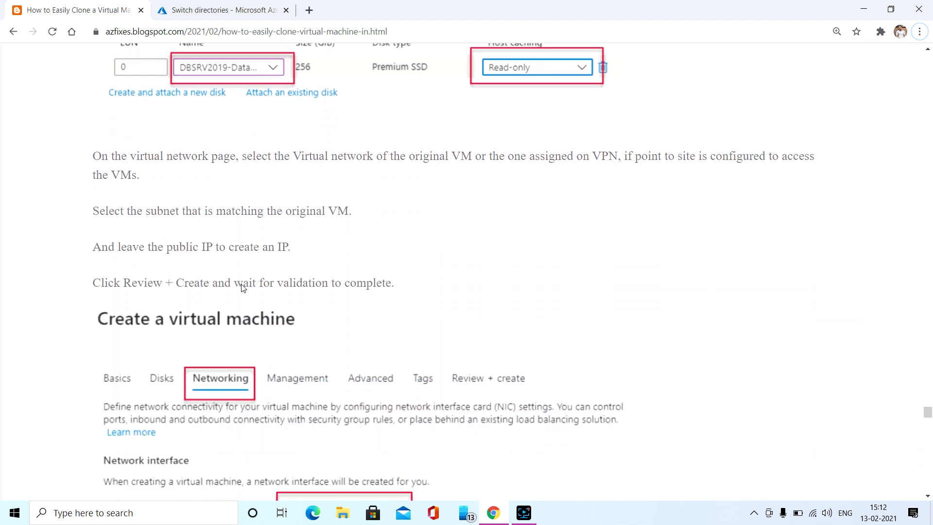
scroll(down, 3)
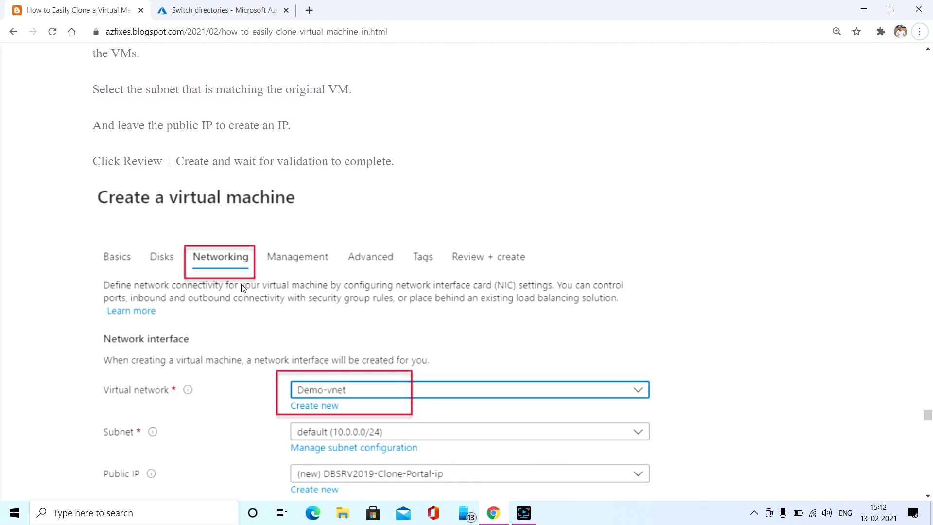
scroll(down, 3)
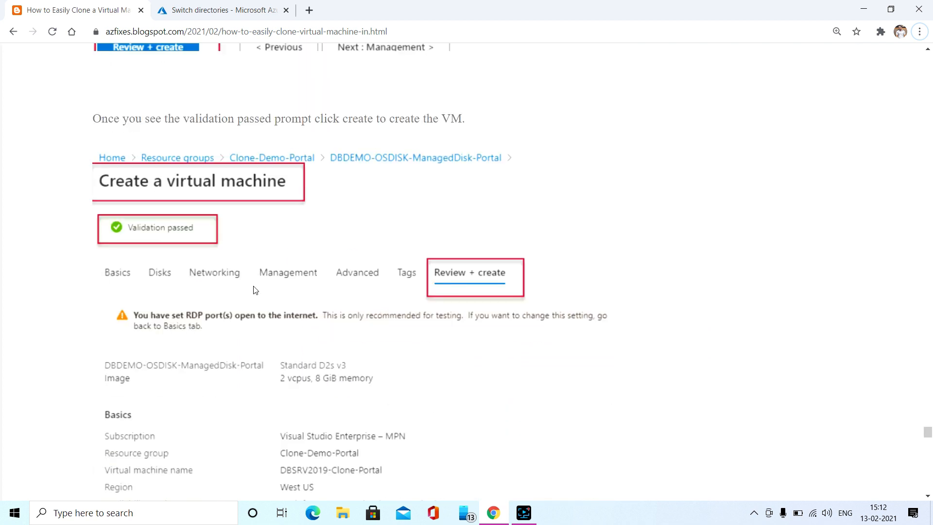
Scroll past the Review + create summary to 'Your deployment is complete'.
scroll(down, 3)
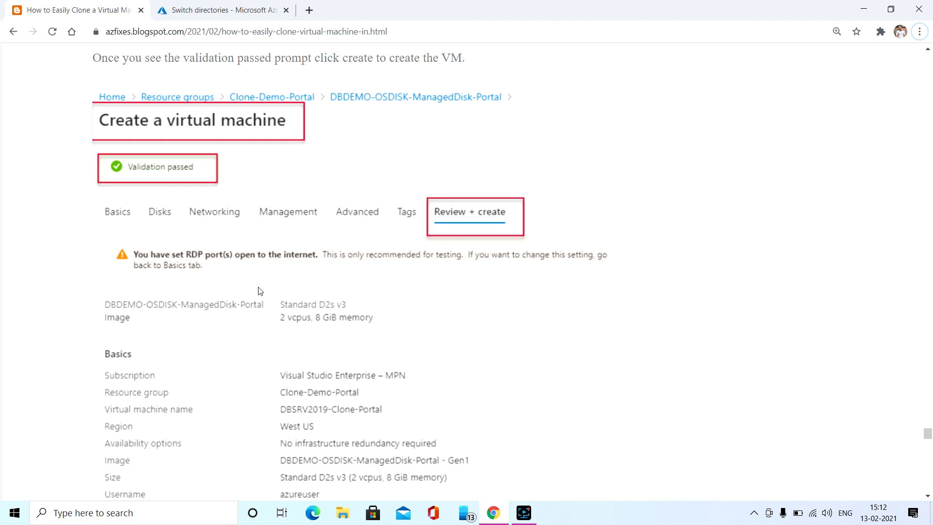
scroll(down, 3)
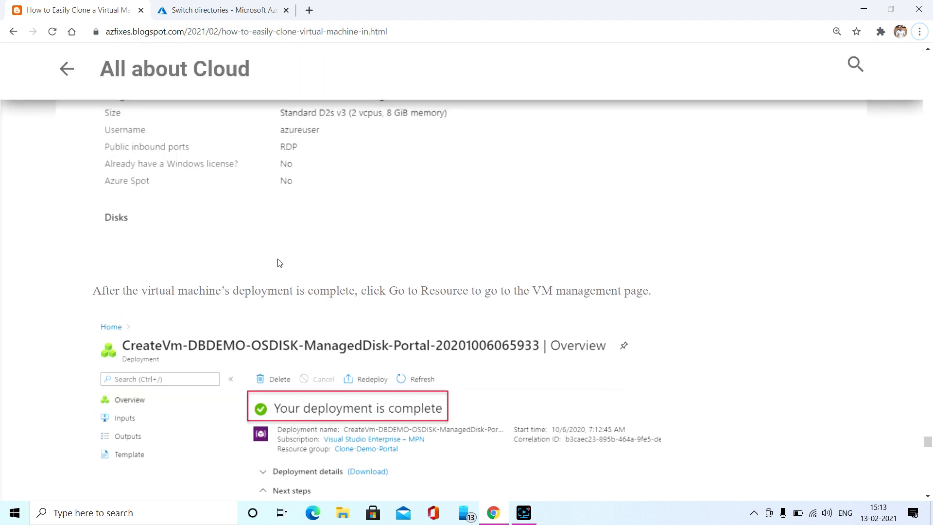
Scroll to the DBSRV2019-Clone-Portal overview showing Status Running and the public IP note.
scroll(down, 3)
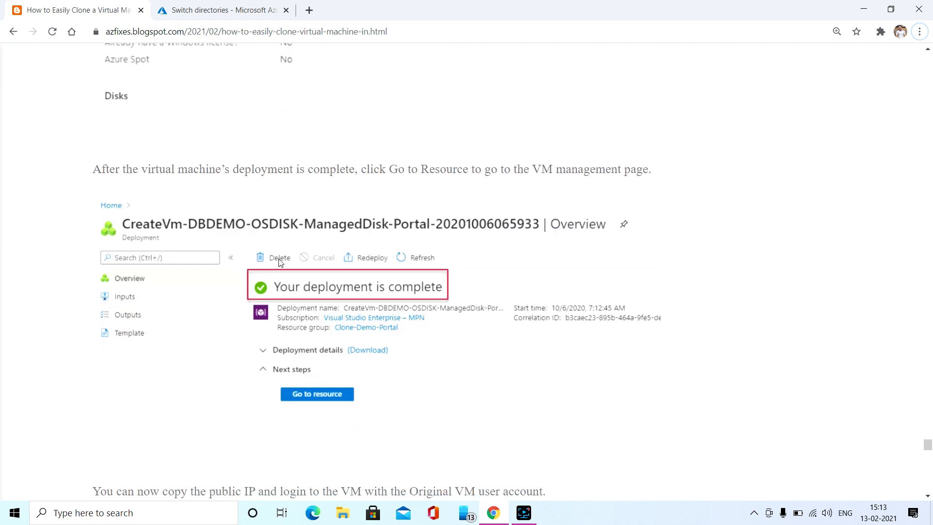
scroll(down, 3)
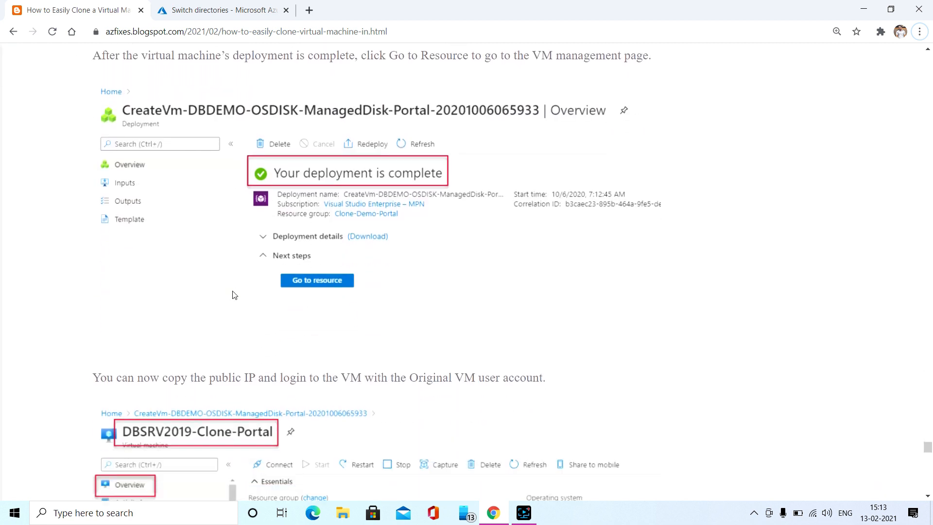
scroll(down, 3)
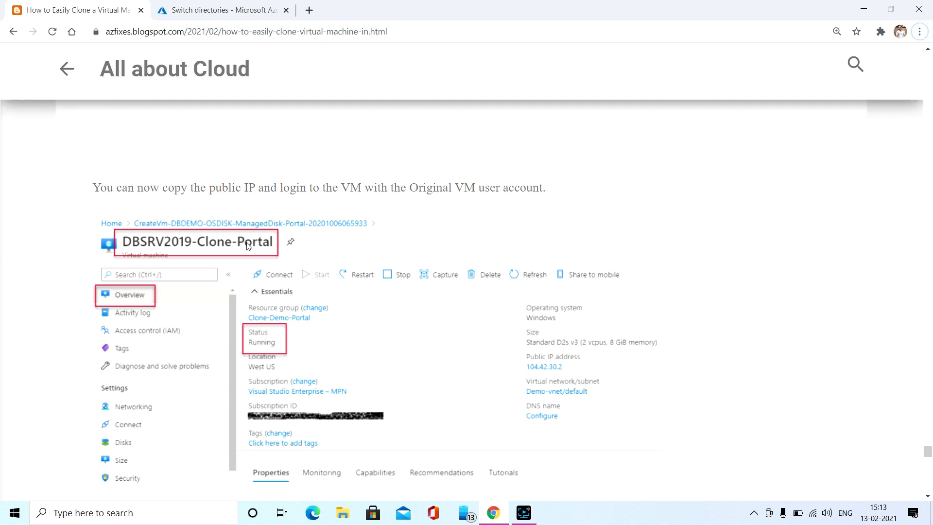
scroll(down, 3)
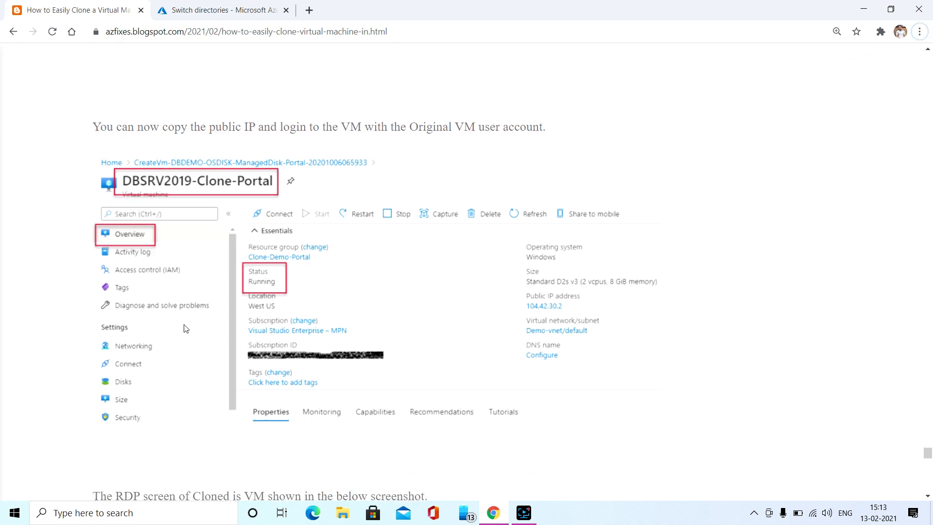
mouse_move(199, 322)
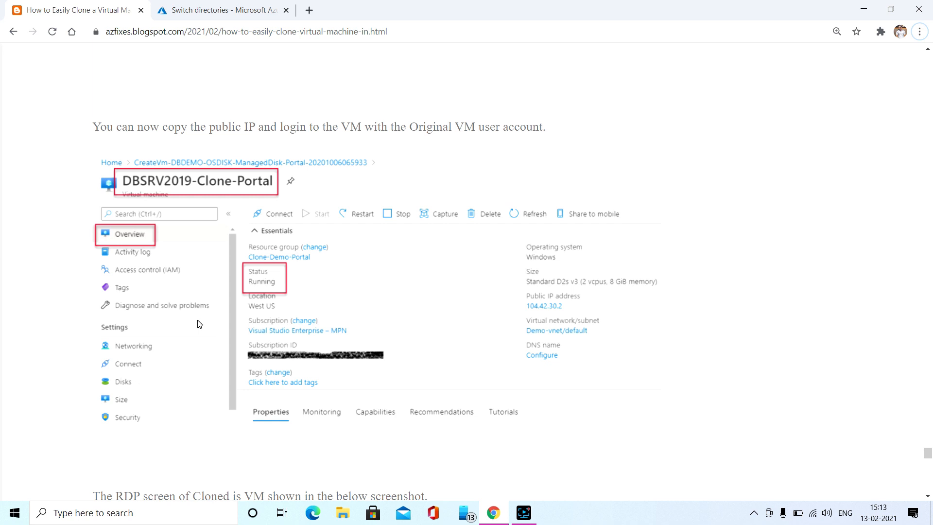
Scroll to the final RDP screenshot showing Server Manager and This PC drives.
scroll(down, 3)
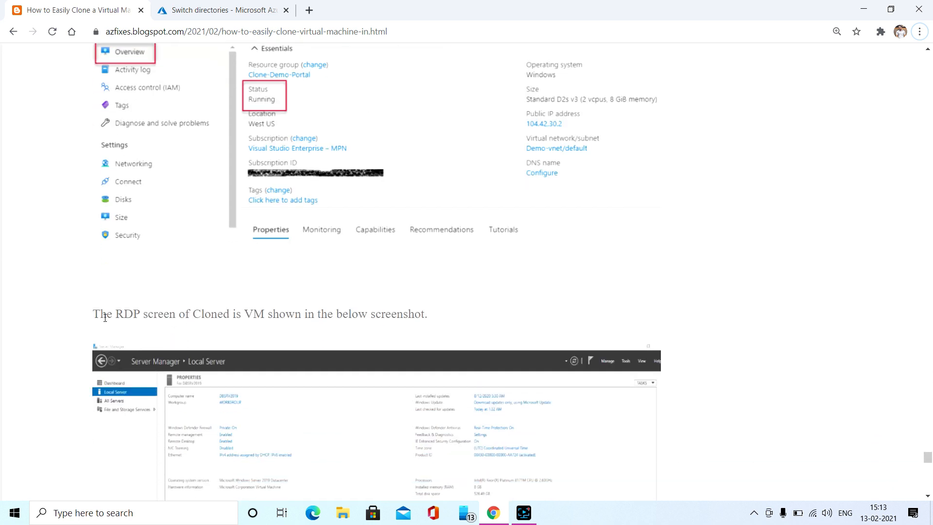
mouse_move(169, 290)
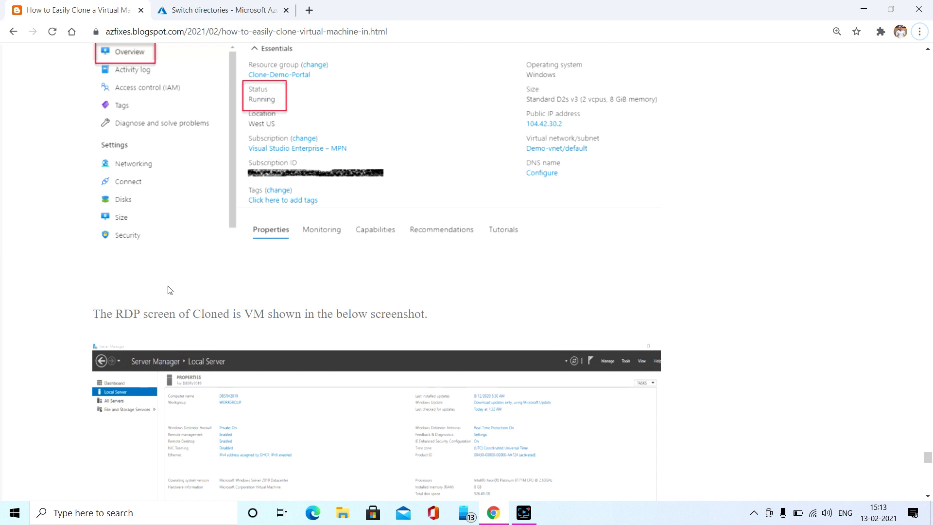
scroll(down, 3)
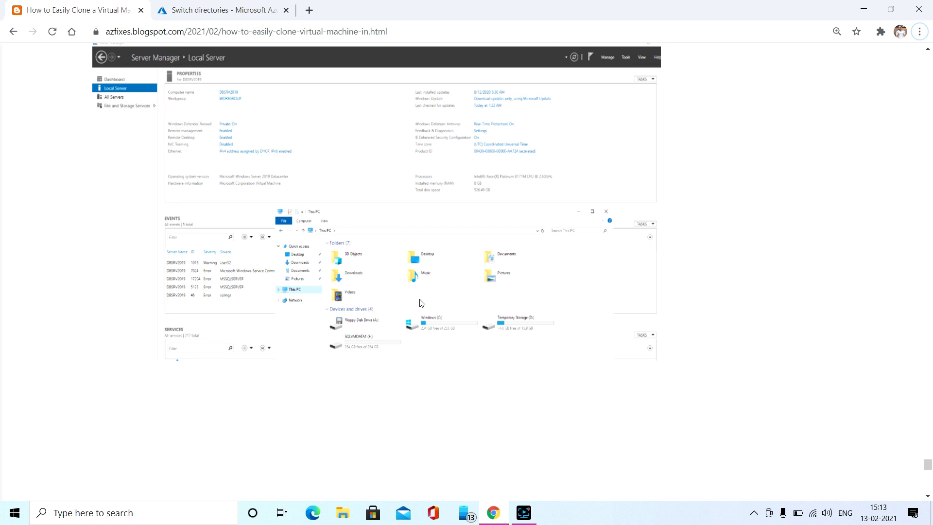
mouse_move(513, 336)
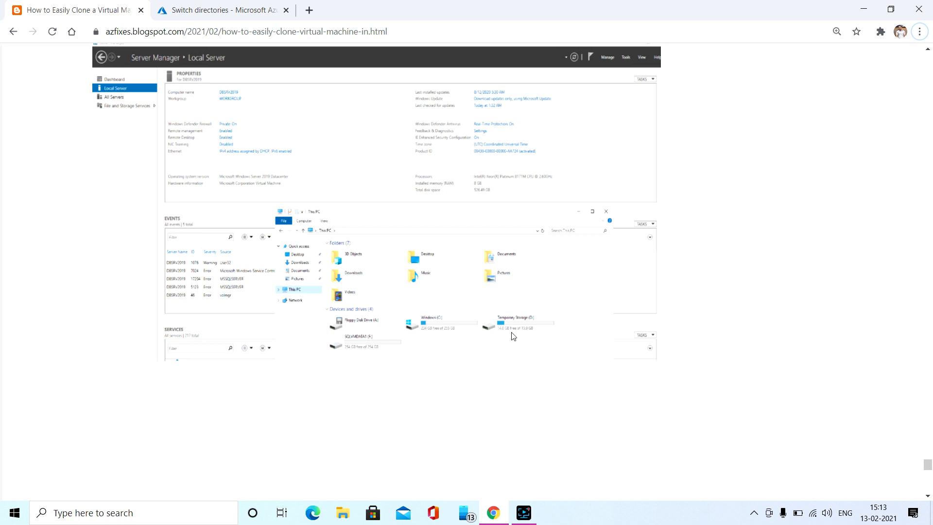
mouse_move(520, 339)
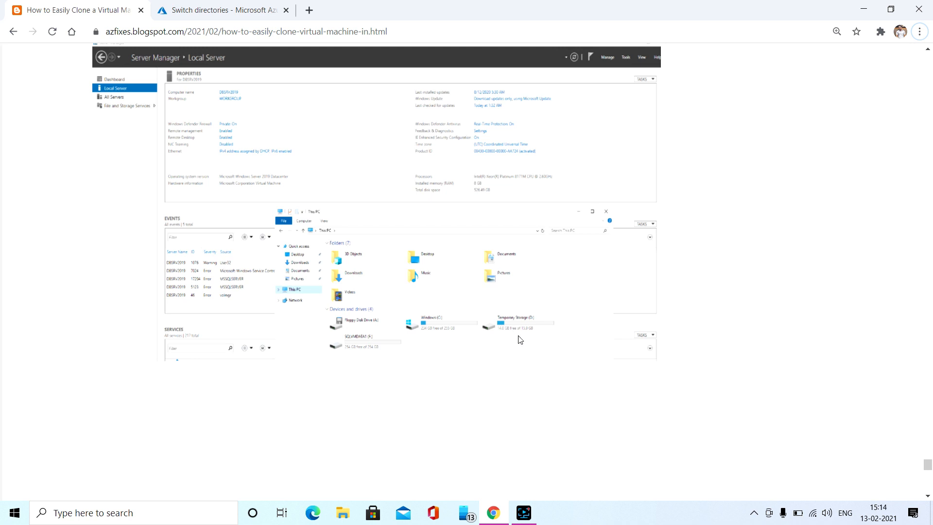